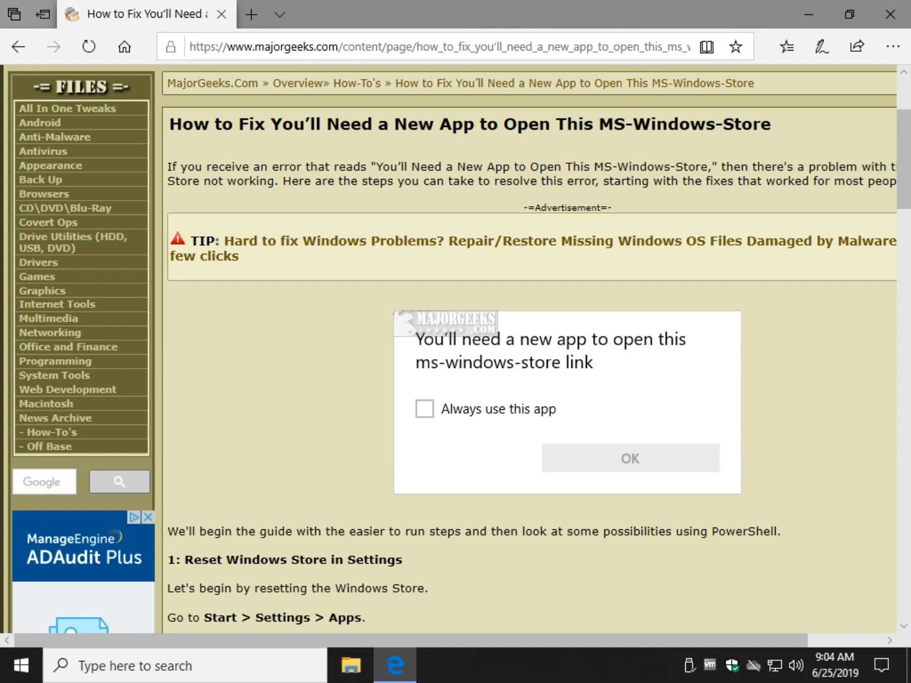
mouse_move(130, 279)
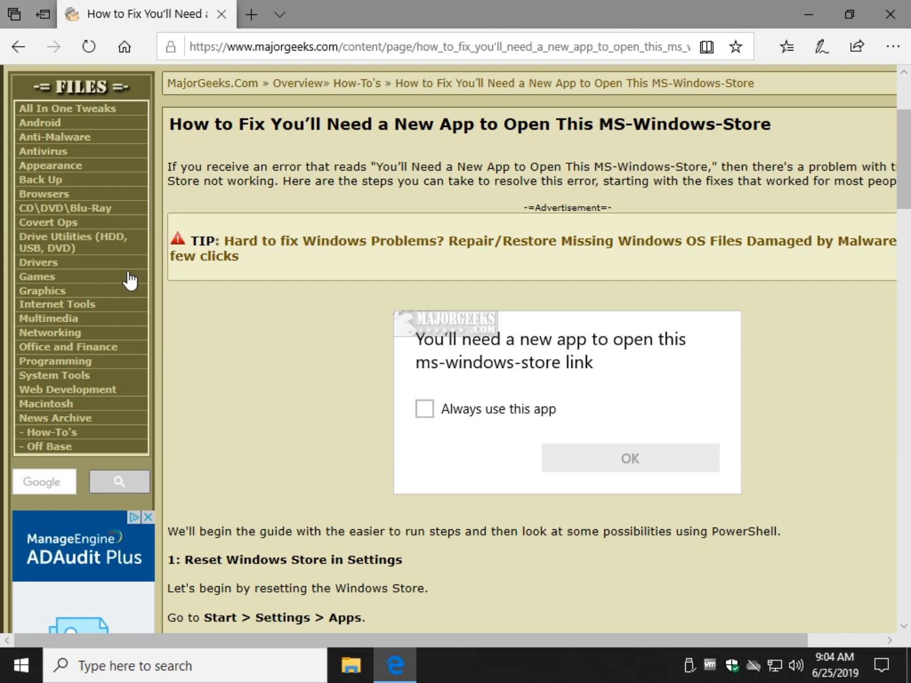
mouse_move(239, 384)
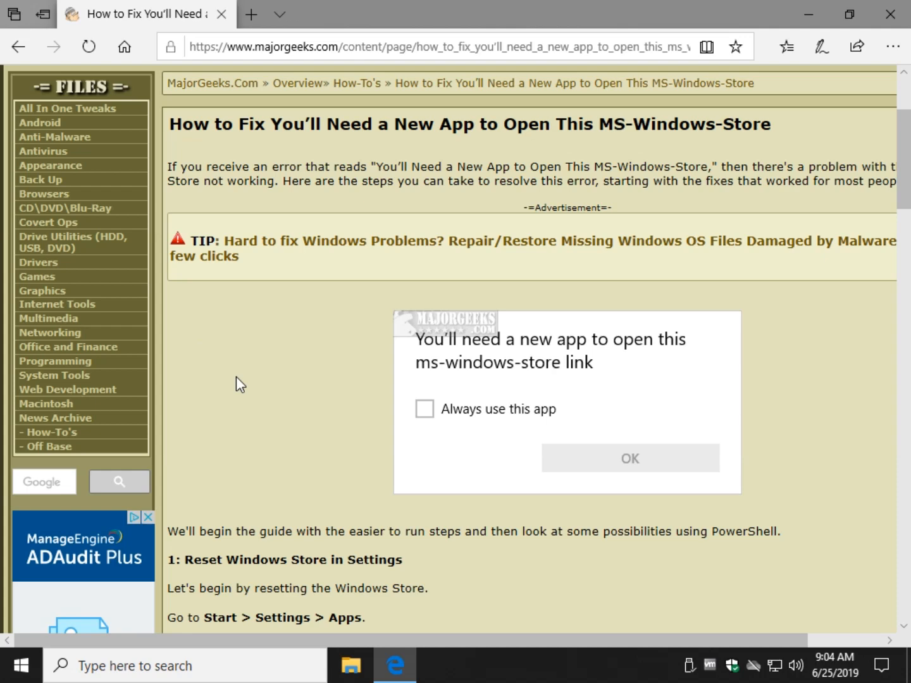
Scroll the MajorGeeks guide down to section 1, Reset Windows Store in Settings.
scroll(down, 3)
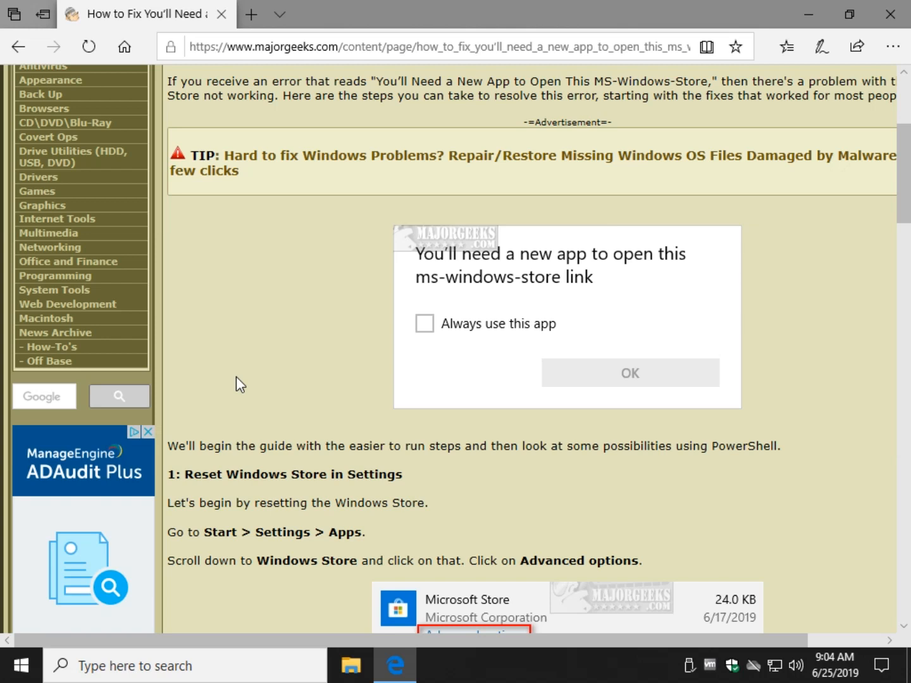
mouse_move(360, 398)
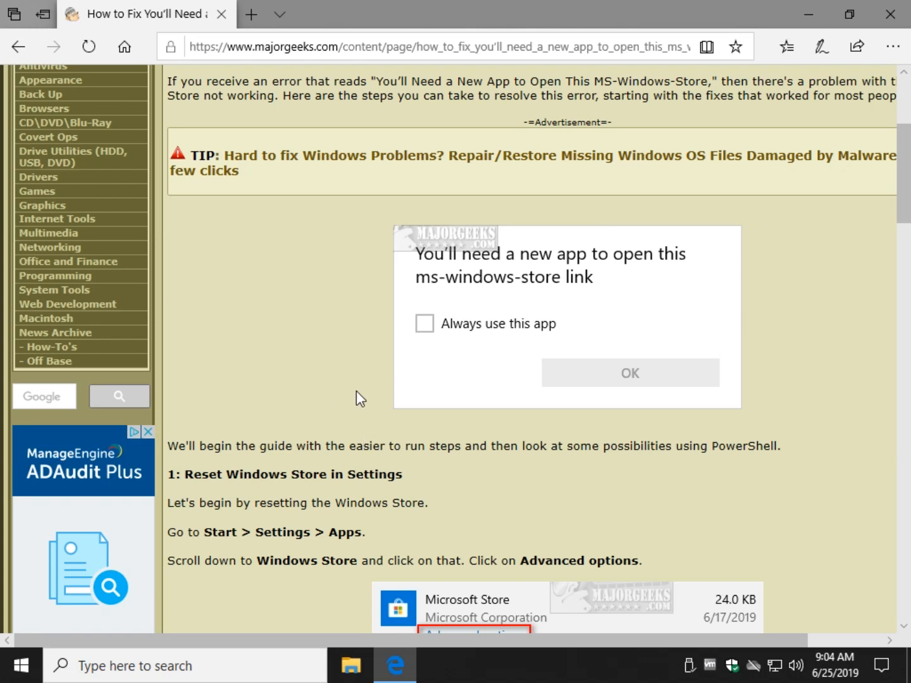
mouse_move(279, 342)
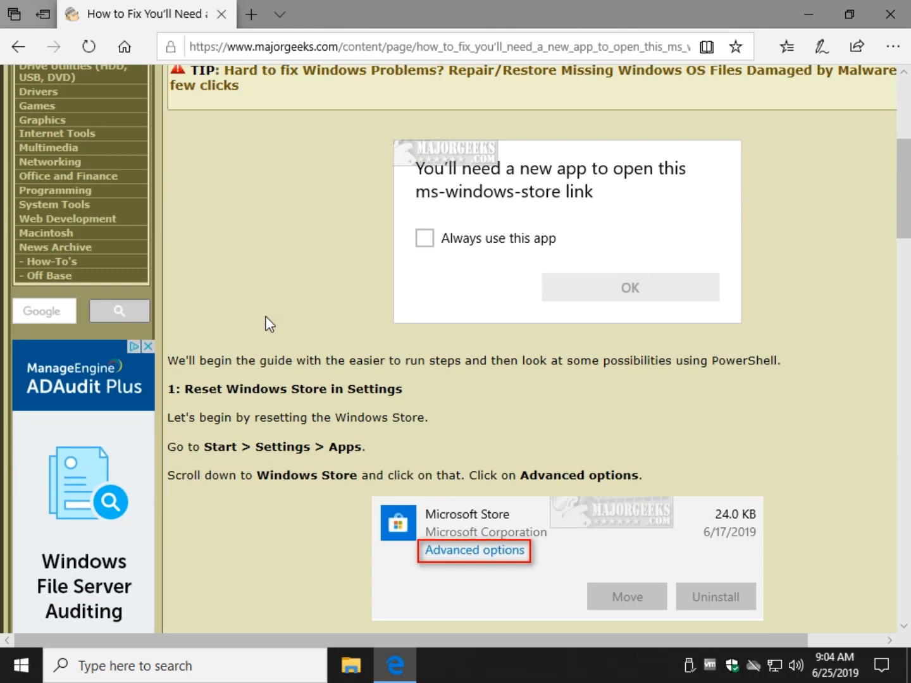
scroll(down, 3)
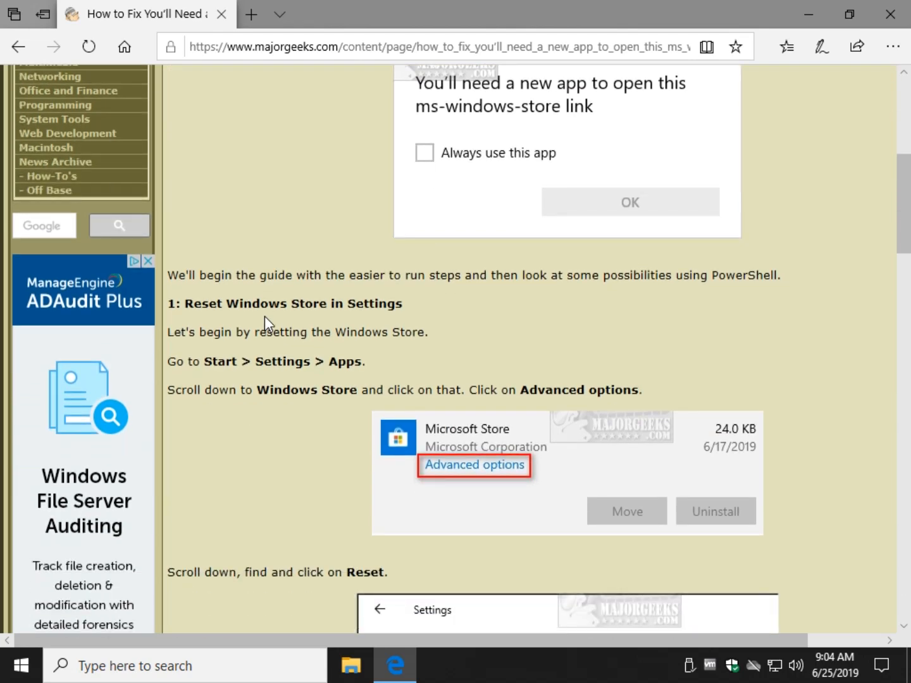
scroll(down, 3)
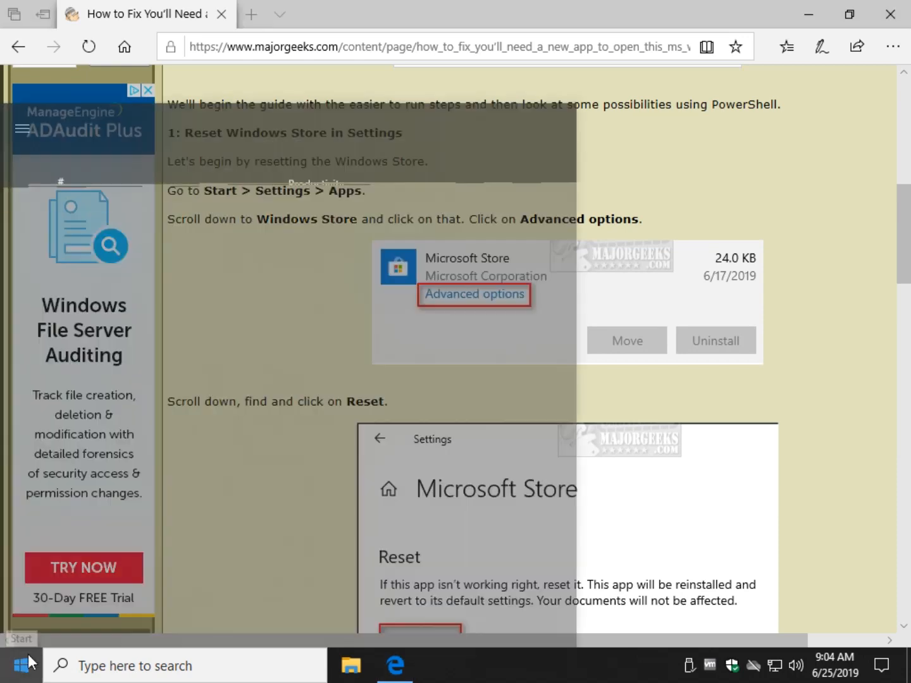
Open Settings > Apps and scroll Apps & features down to Microsoft Store.
click(11, 665)
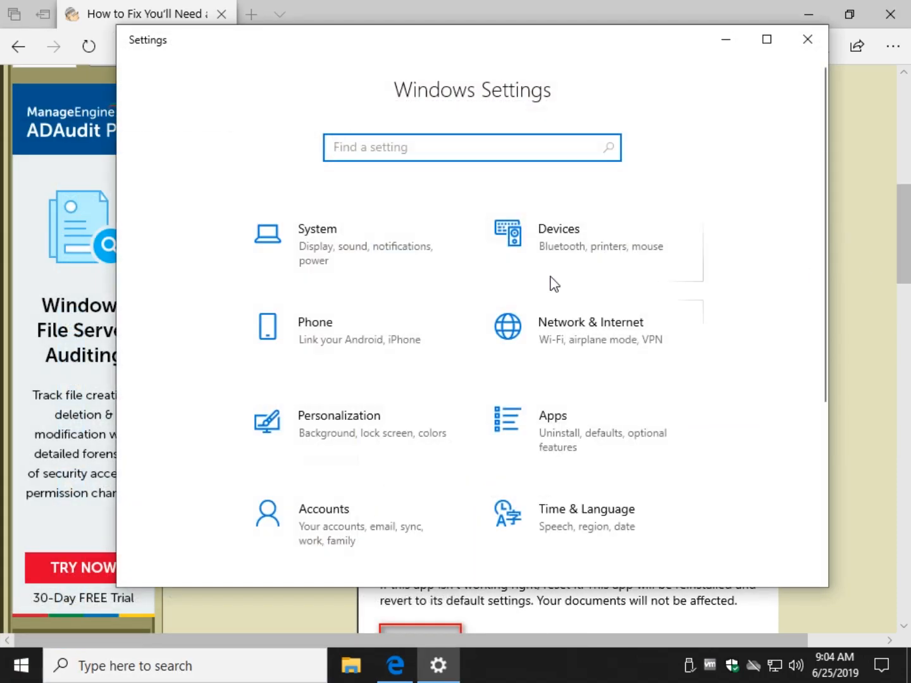
scroll(down, 3)
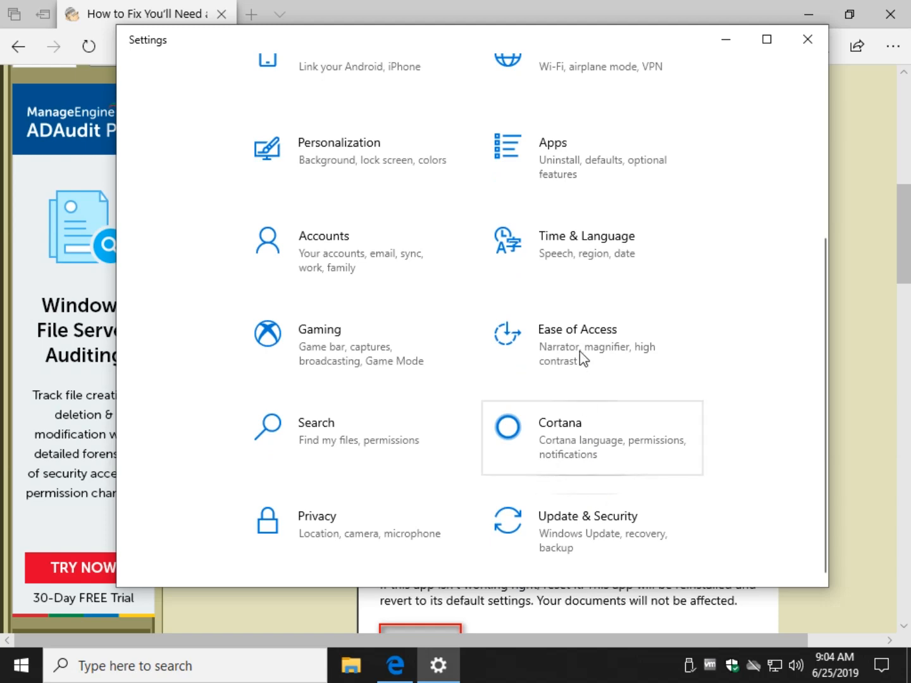
click(552, 142)
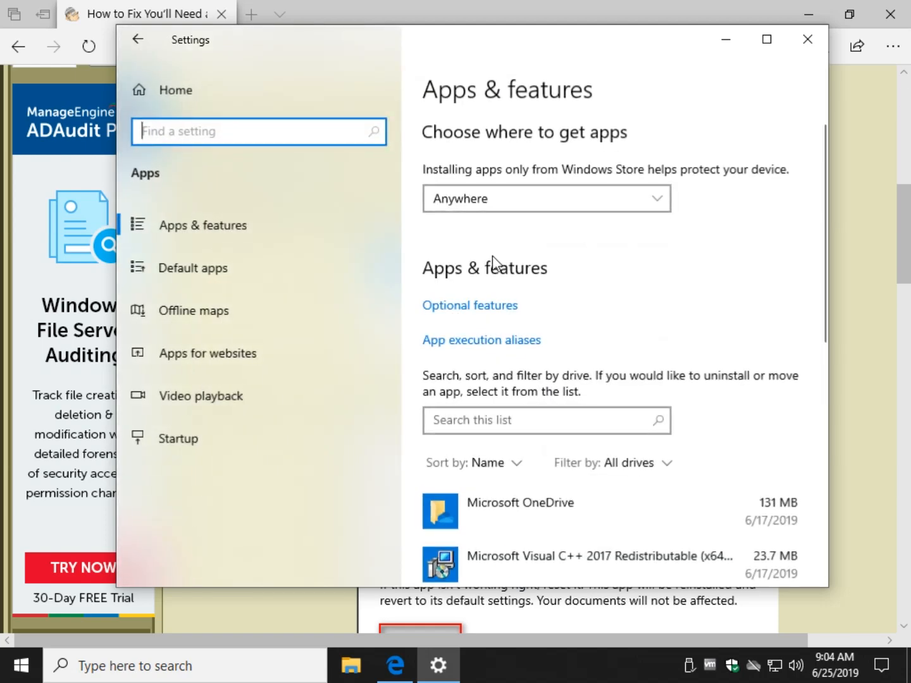
scroll(down, 3)
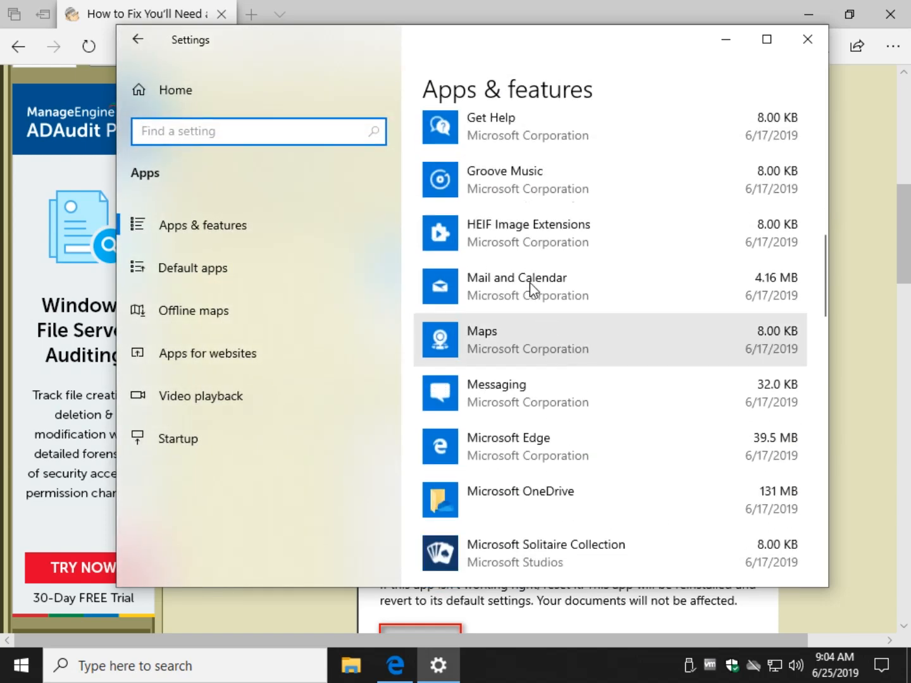
scroll(down, 3)
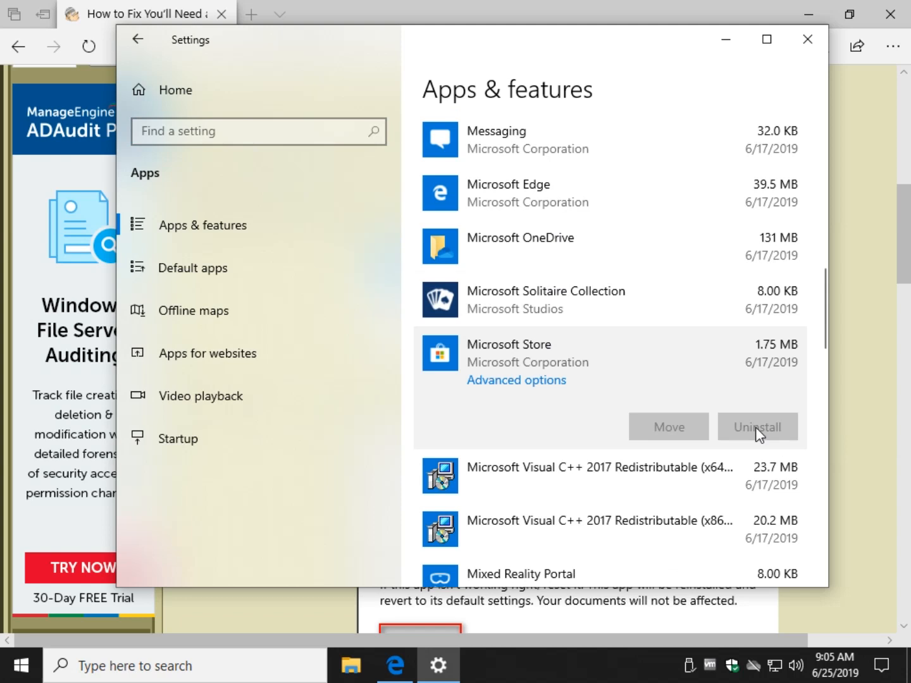
mouse_move(713, 433)
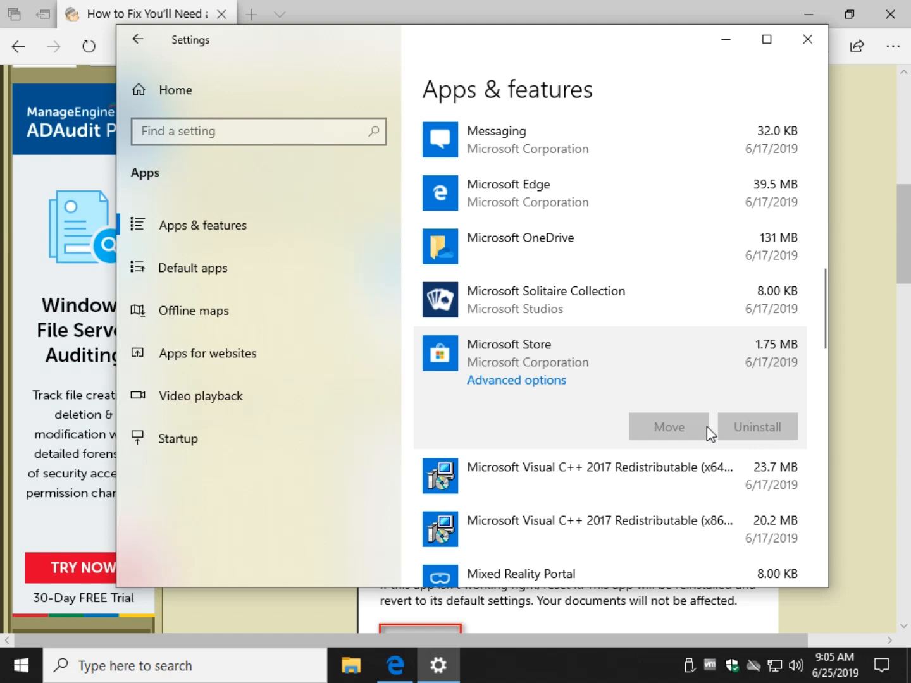
mouse_move(674, 374)
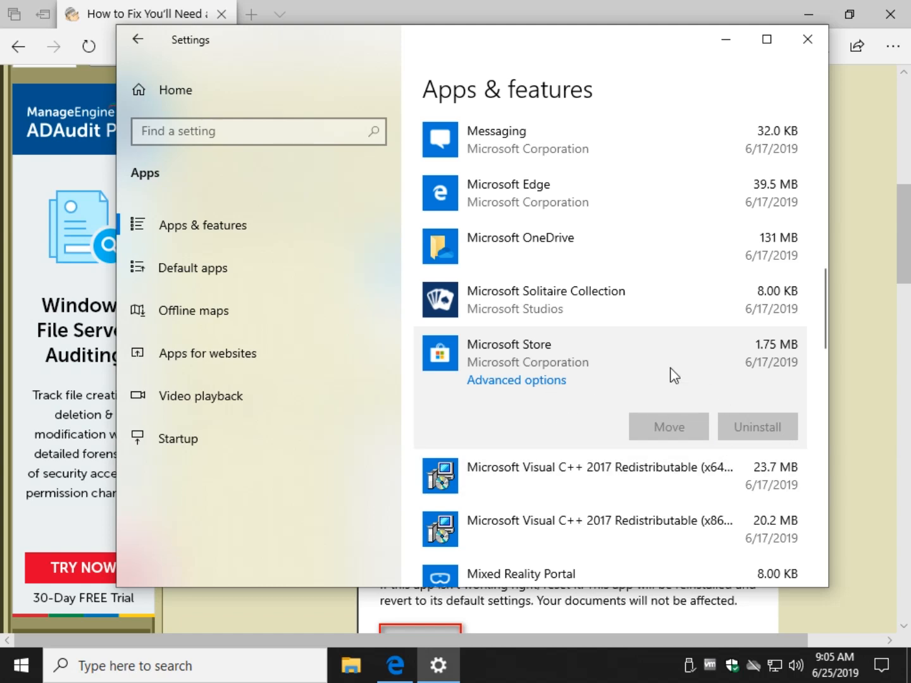
mouse_move(739, 398)
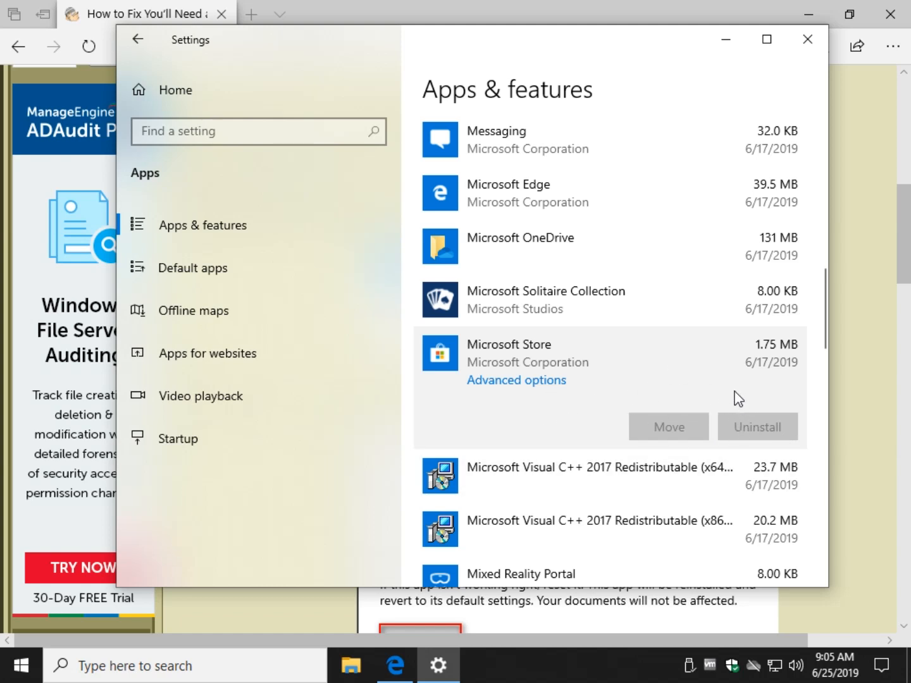
mouse_move(513, 396)
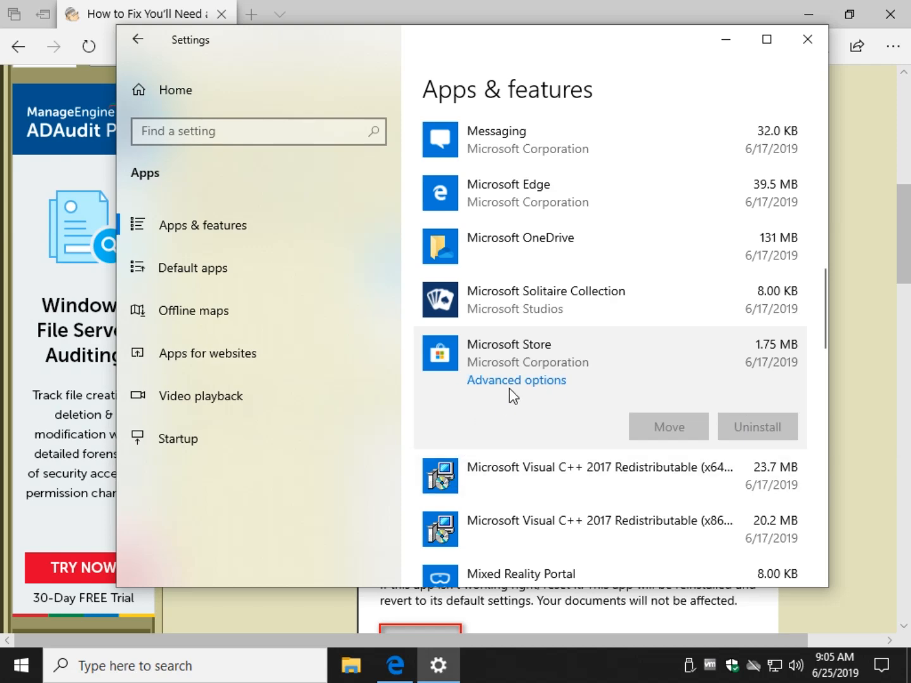
Open Microsoft Store's Advanced options and scroll down to the Reset section.
click(516, 380)
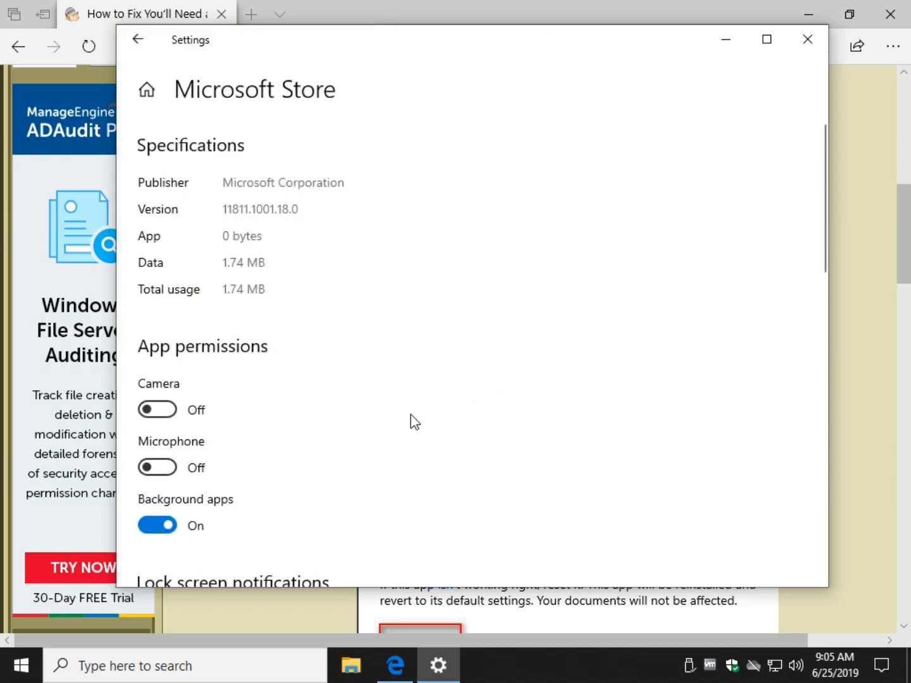
scroll(down, 3)
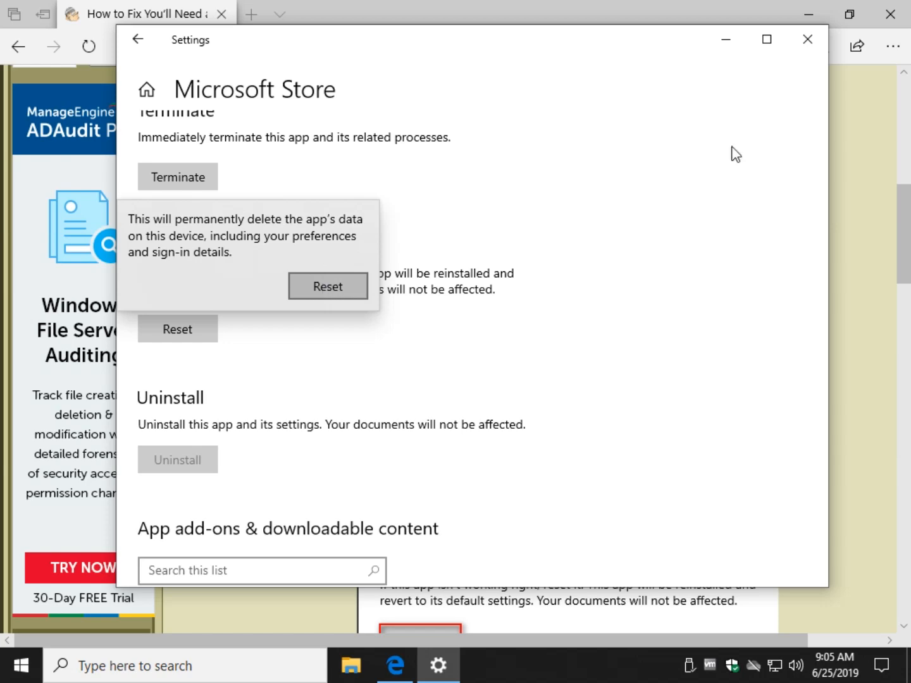
mouse_move(808, 38)
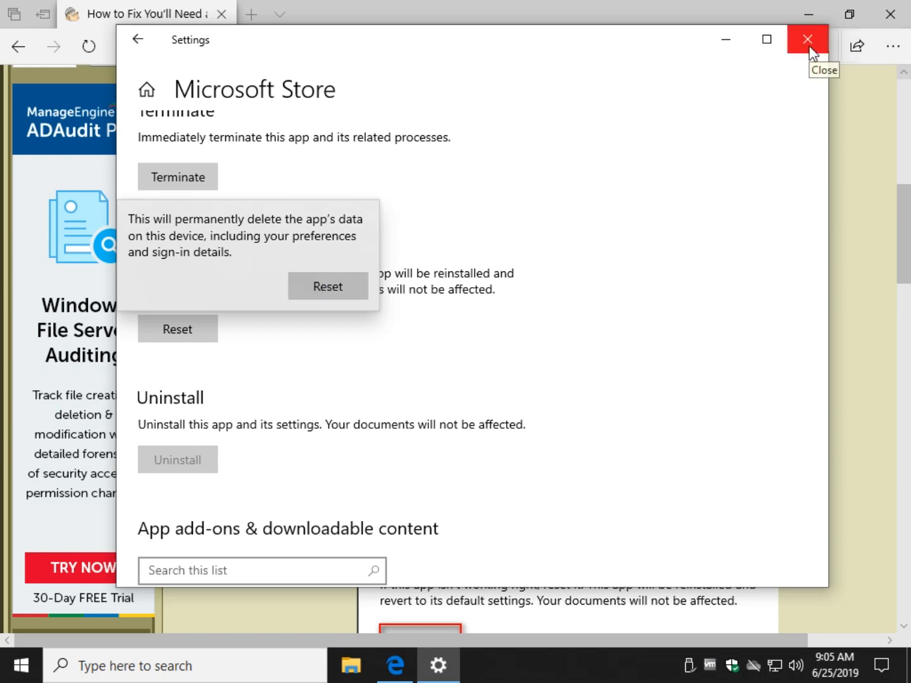
Close Settings and scroll the guide to section 2, Run the Windows Store App Troubleshooter.
click(808, 39)
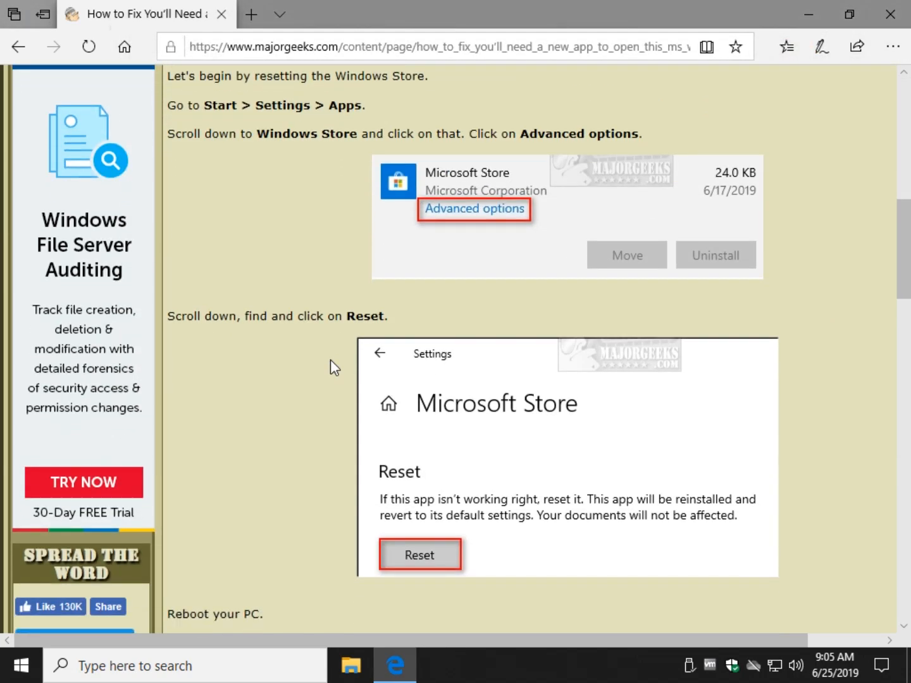
scroll(down, 3)
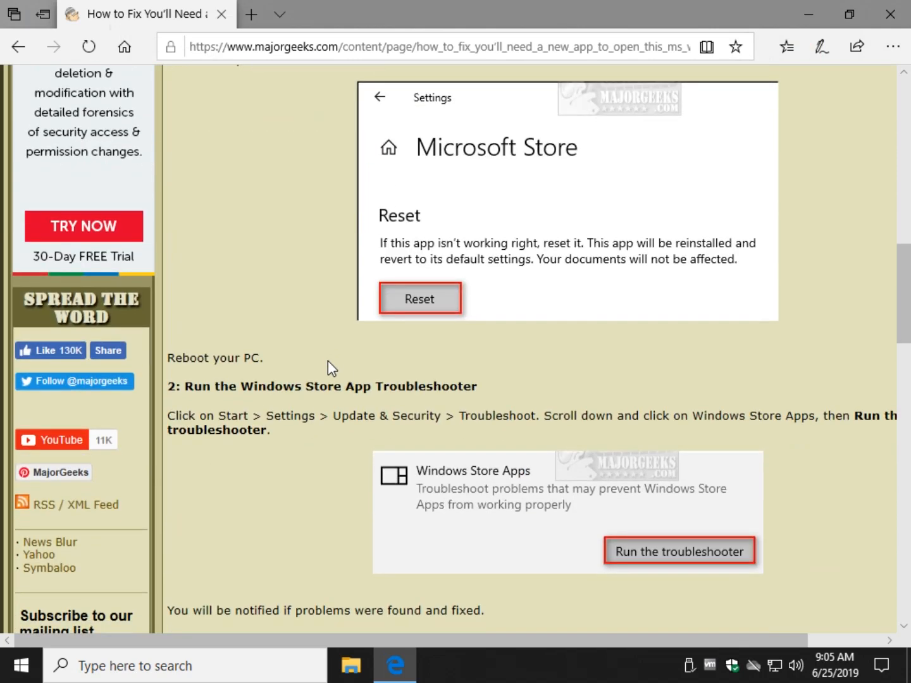
scroll(down, 3)
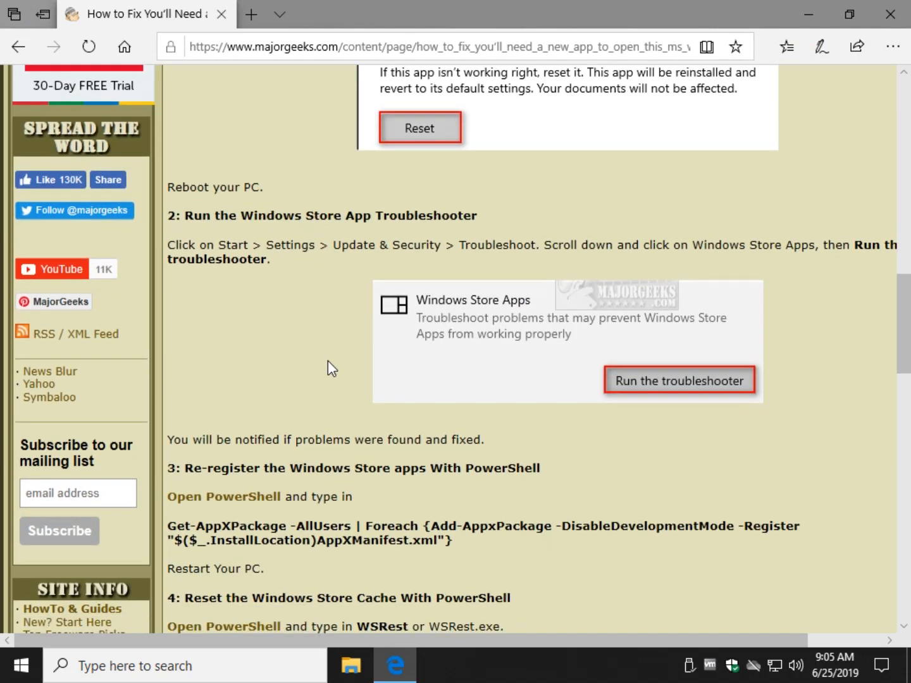
mouse_move(324, 366)
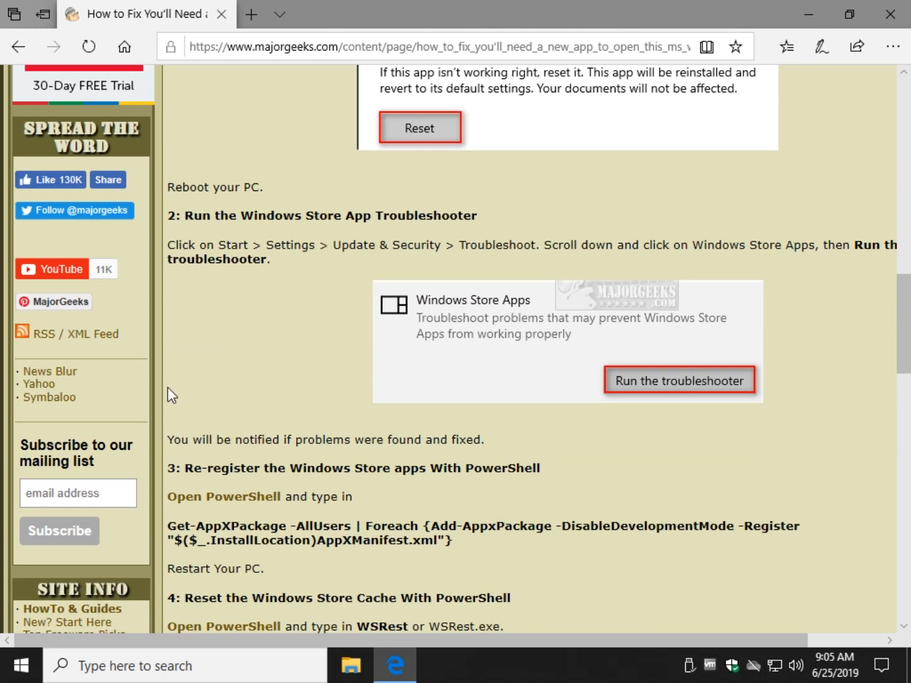
mouse_move(21, 665)
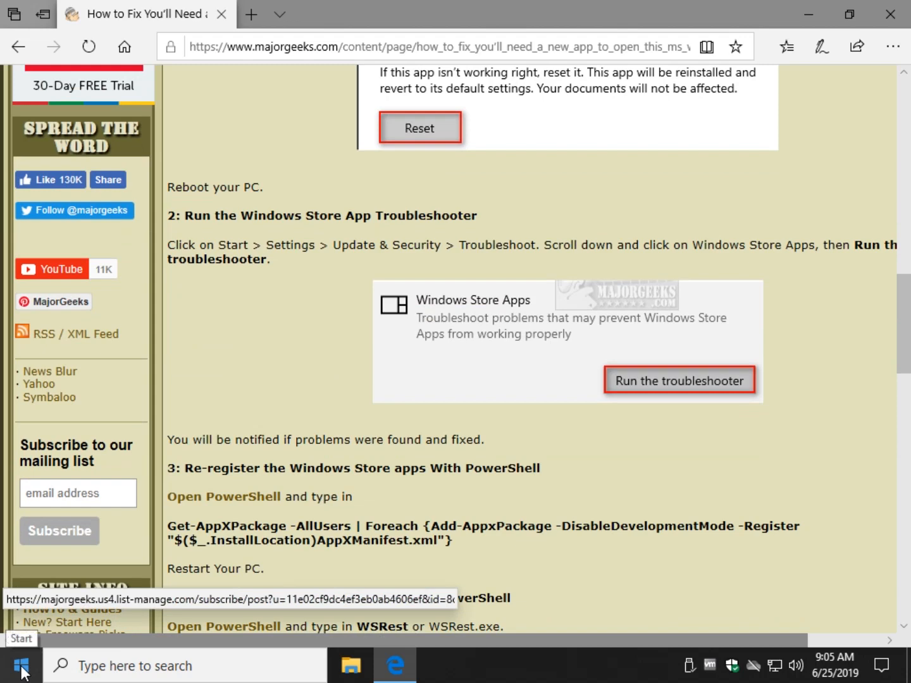
Go to Settings > Update & Security > Troubleshoot and expand Windows Store Apps.
click(21, 666)
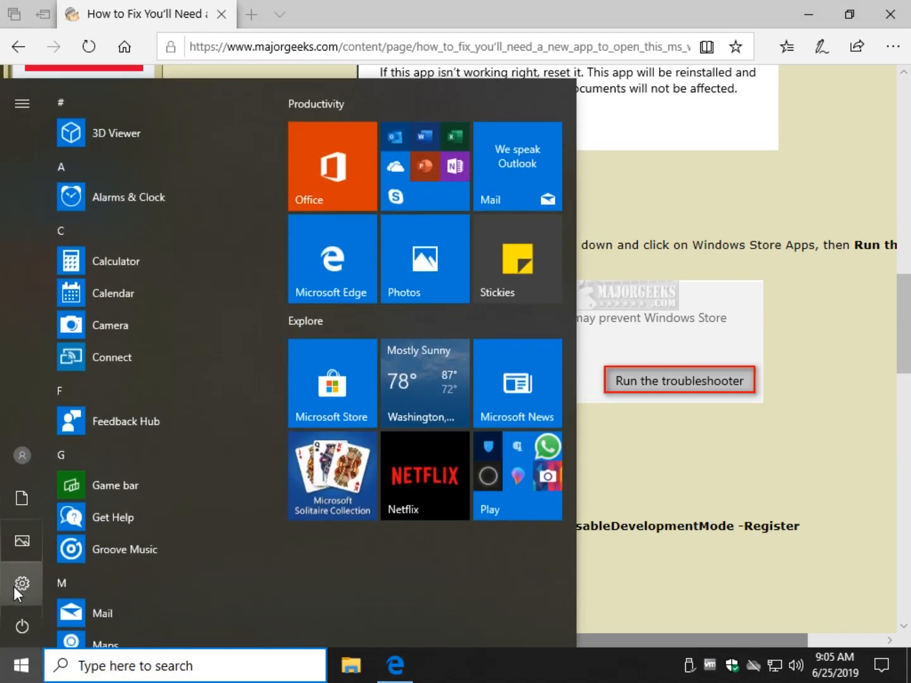
click(21, 583)
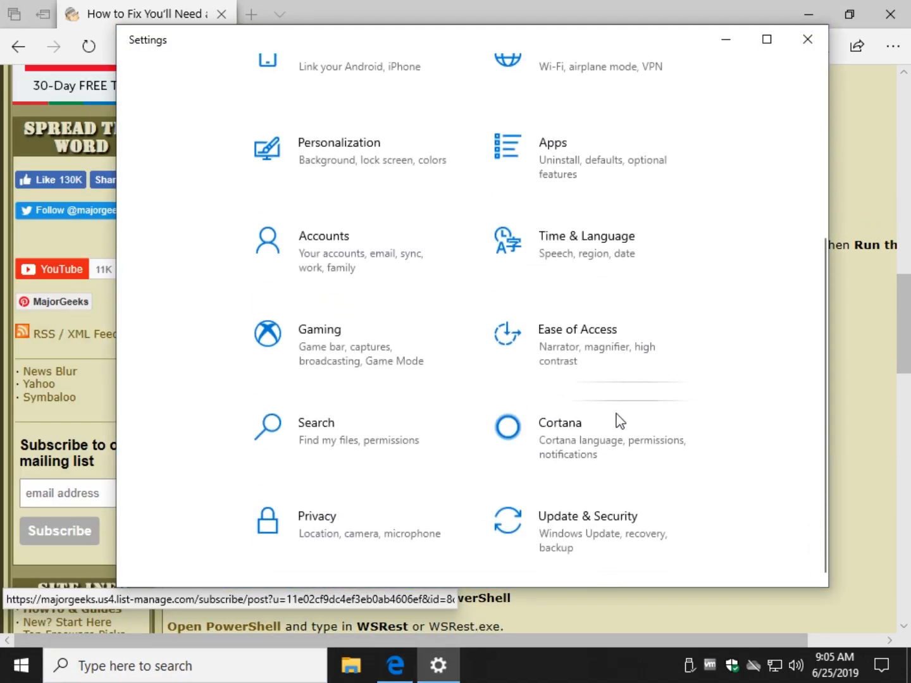
click(587, 516)
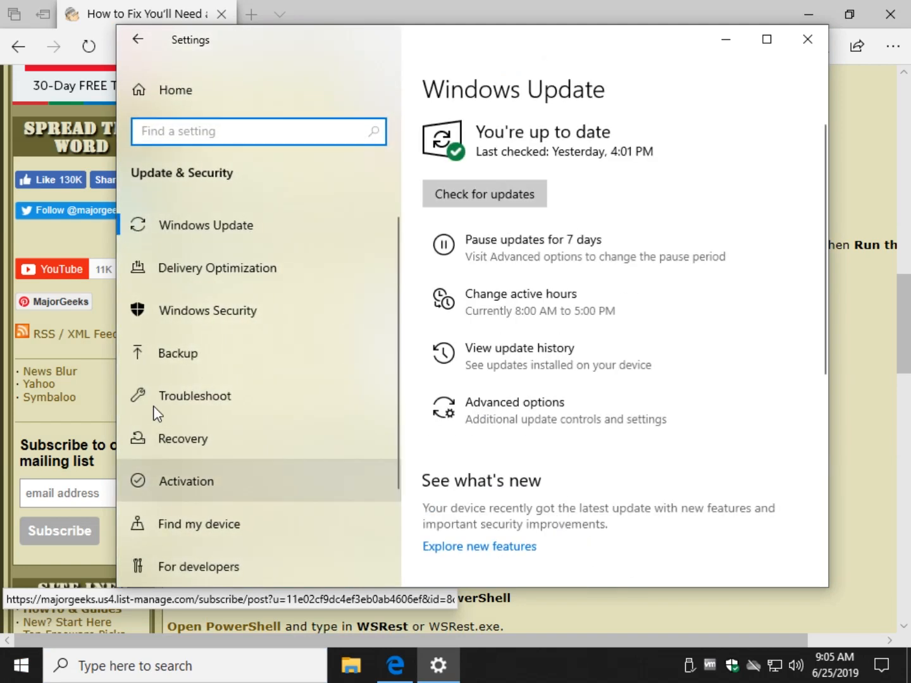
click(194, 395)
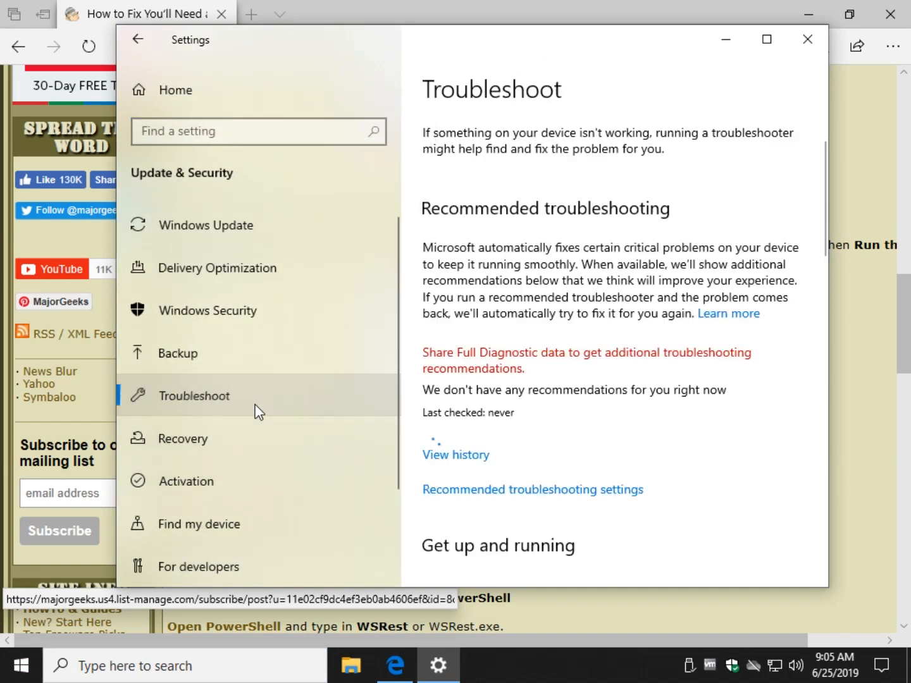
scroll(down, 3)
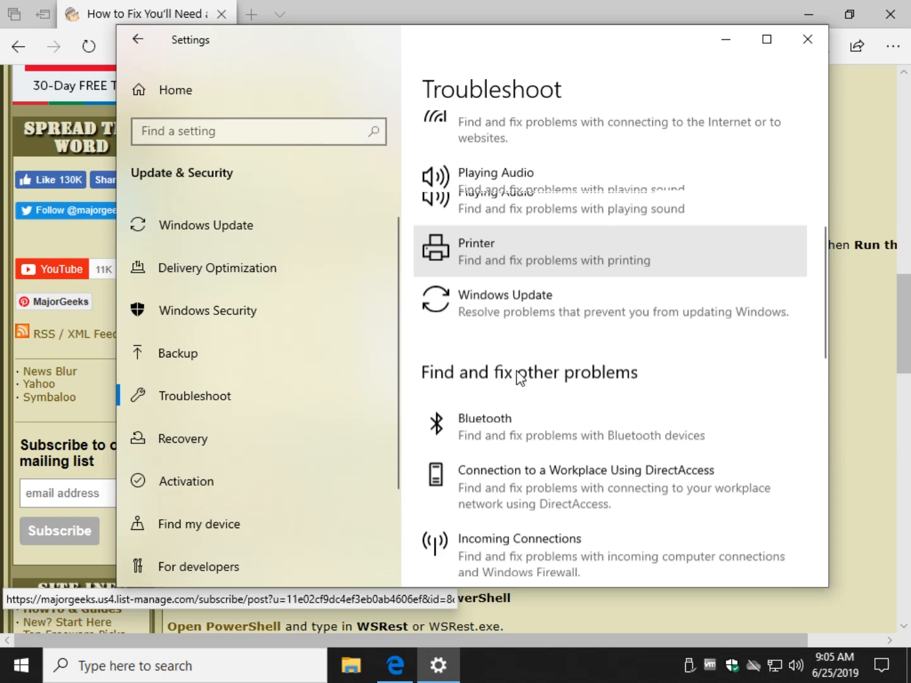
scroll(down, 3)
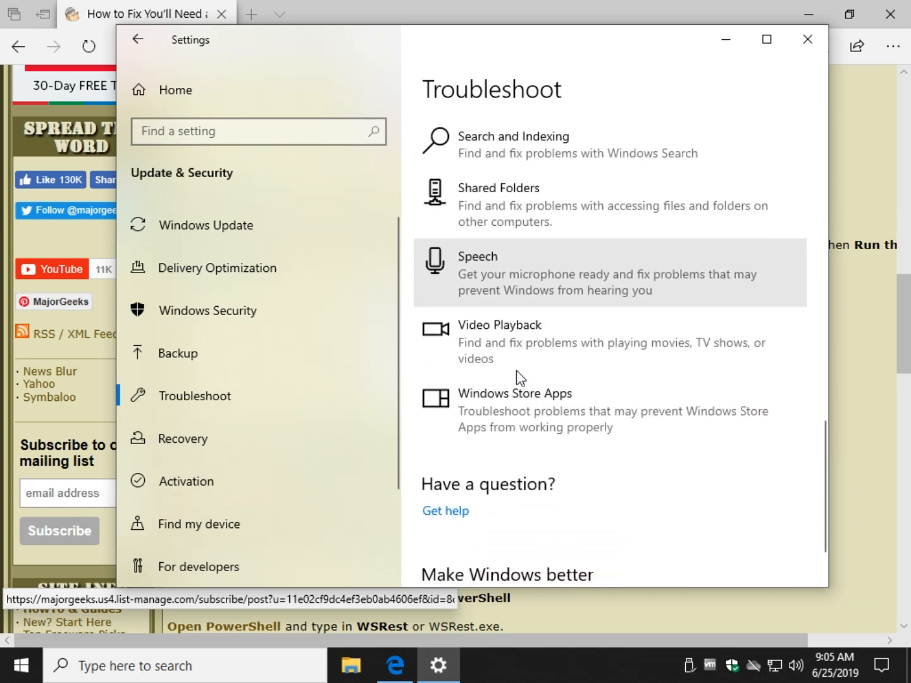
click(512, 411)
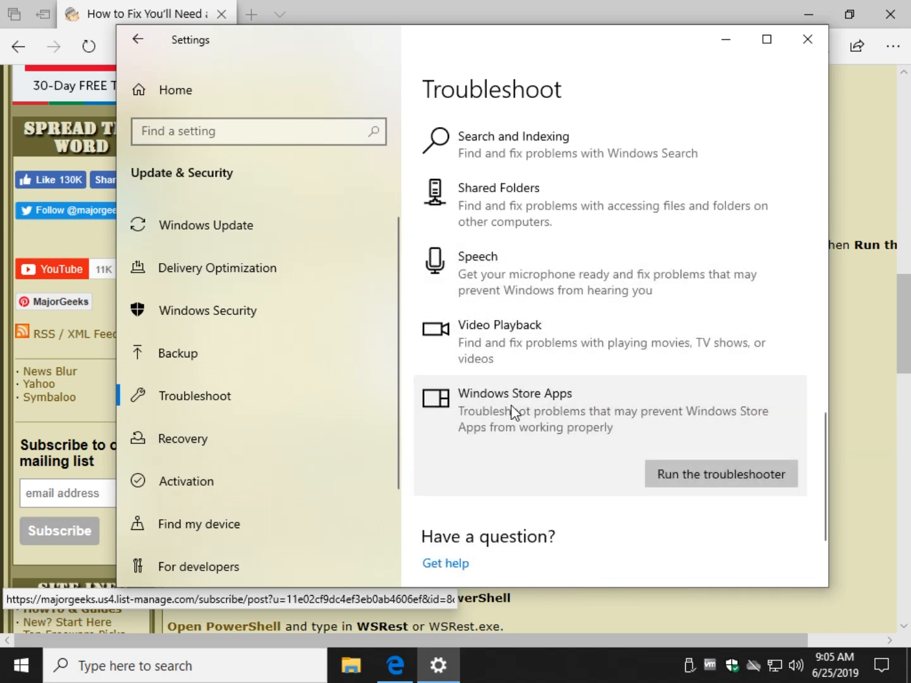
Run the Windows Store Apps troubleshooter and follow its sign-in advice to Email & accounts.
click(720, 474)
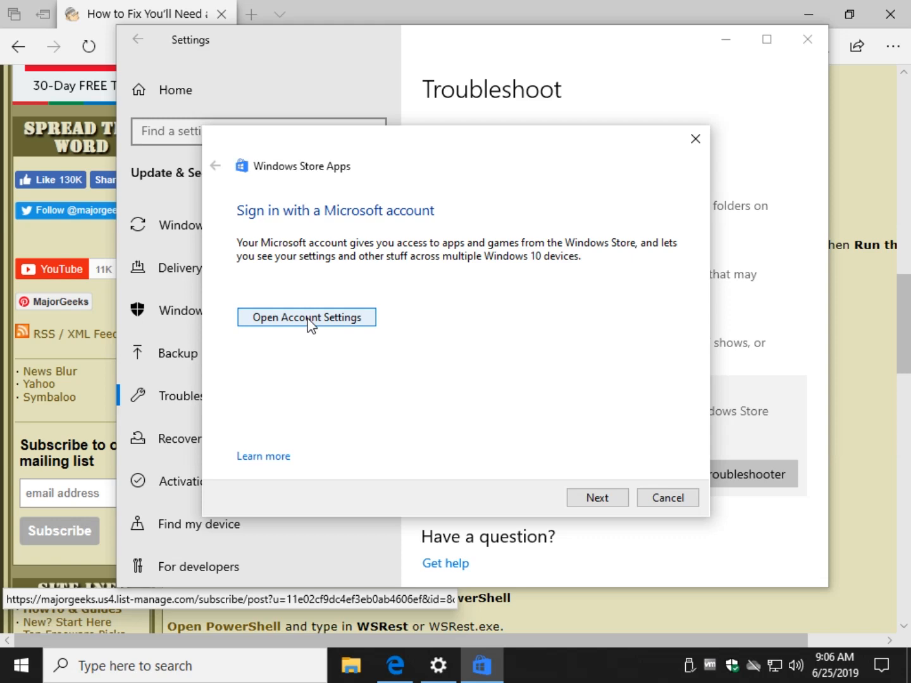
click(306, 316)
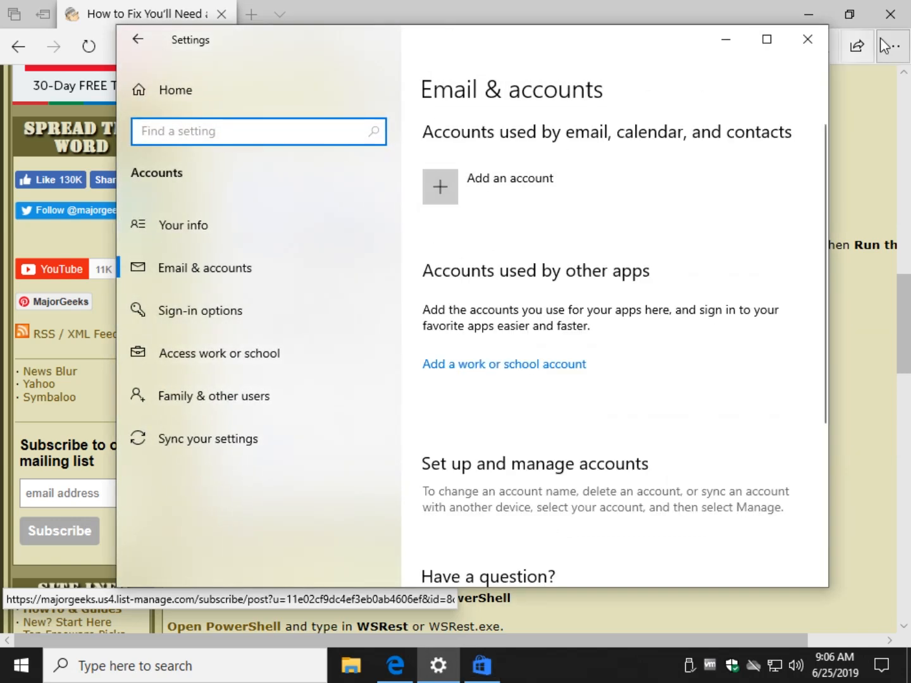
mouse_move(580, 151)
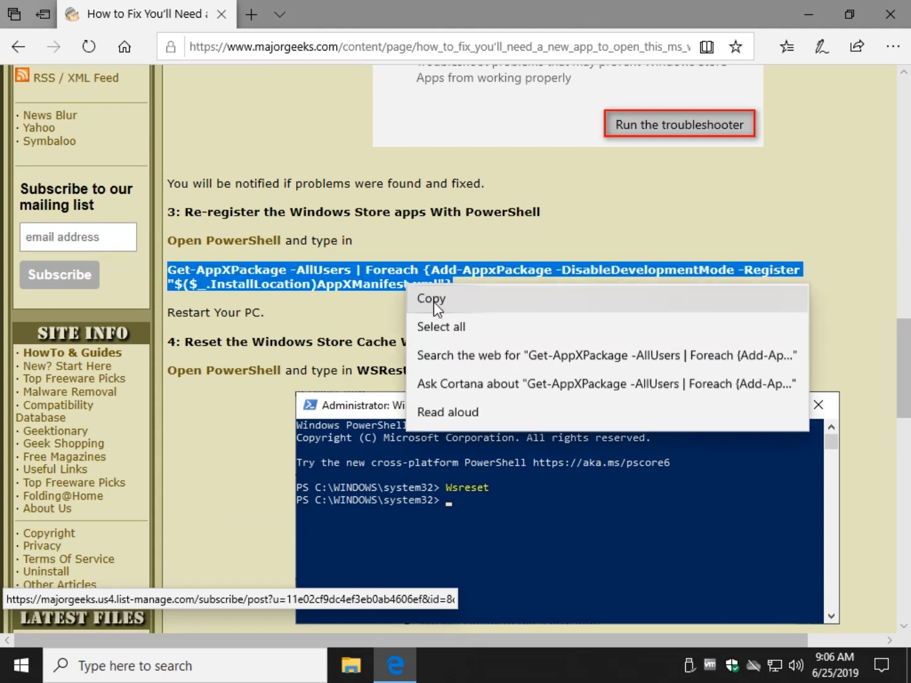
Copy the Get-AppXPackage -AllUsers command and run it in Windows PowerShell (Admin).
click(431, 298)
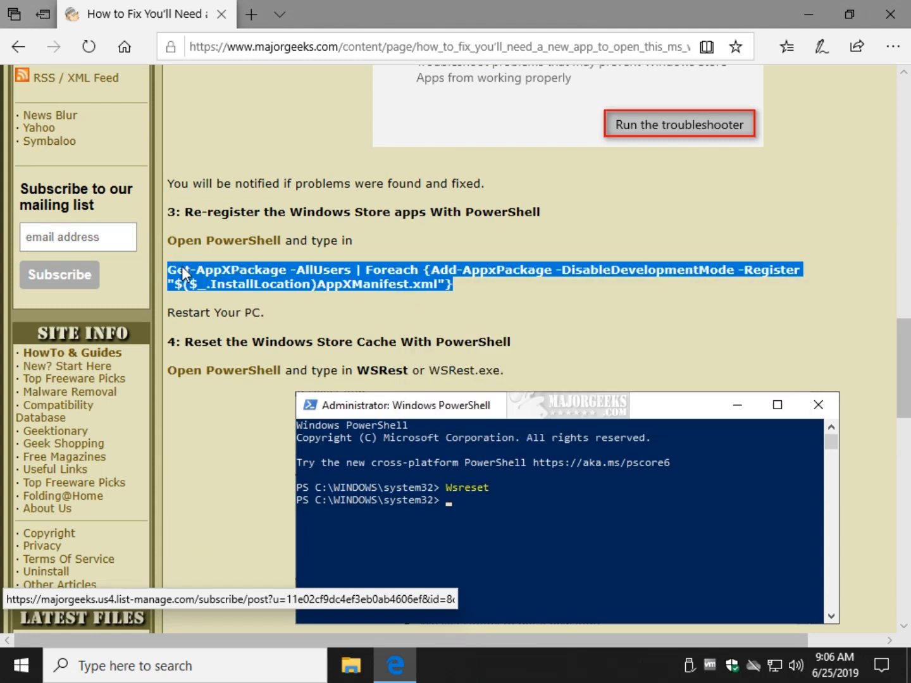
mouse_move(462, 298)
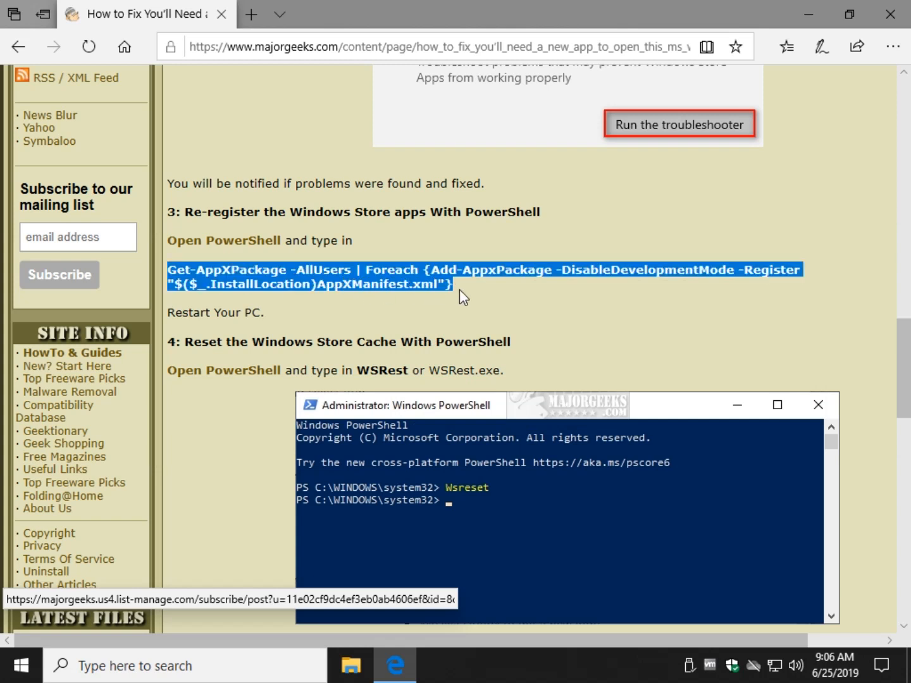
mouse_move(380, 319)
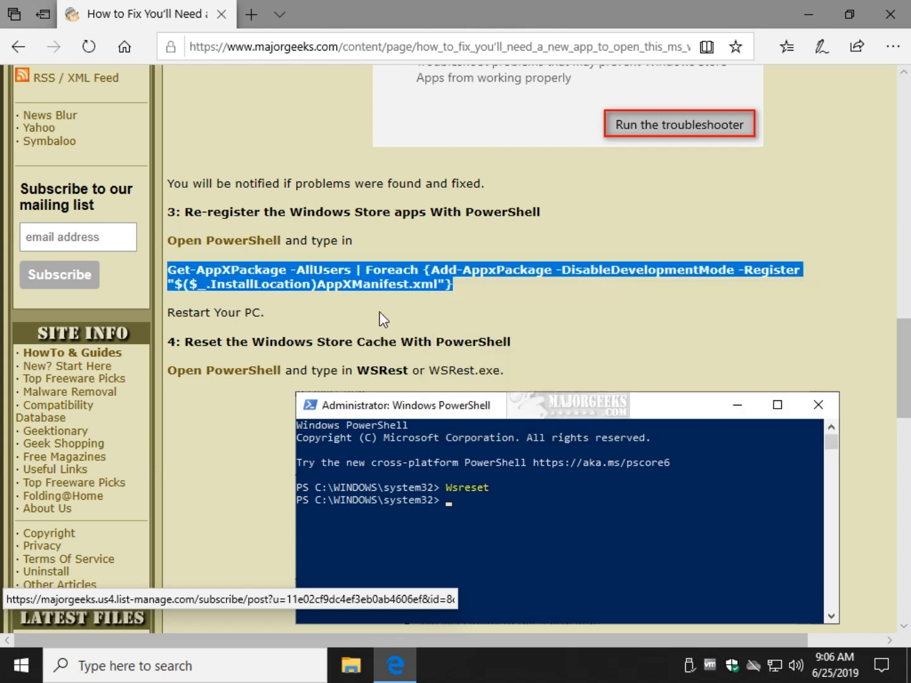
mouse_move(323, 322)
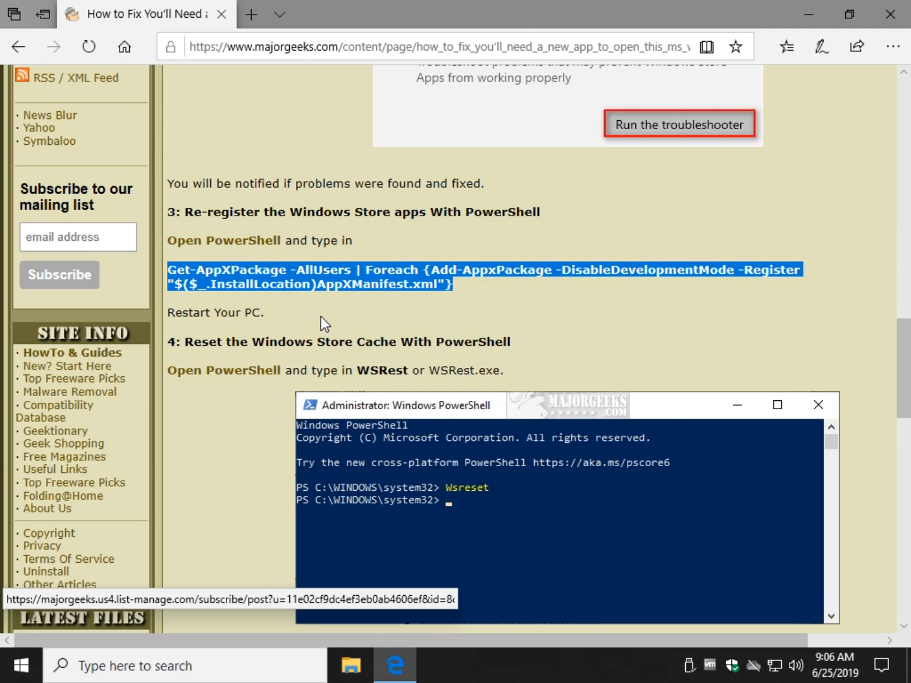
right_click(20, 664)
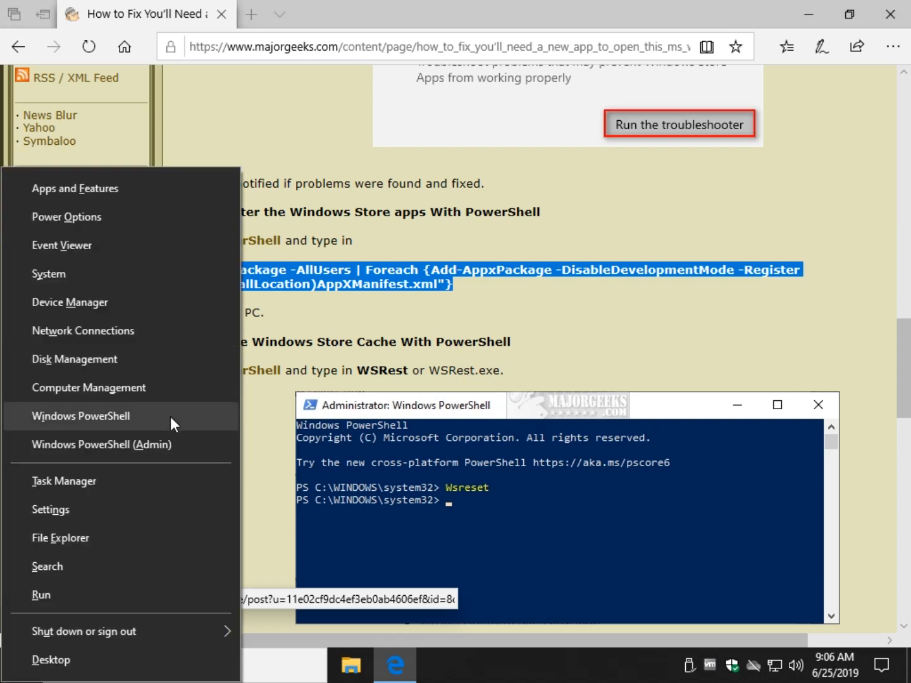
click(101, 444)
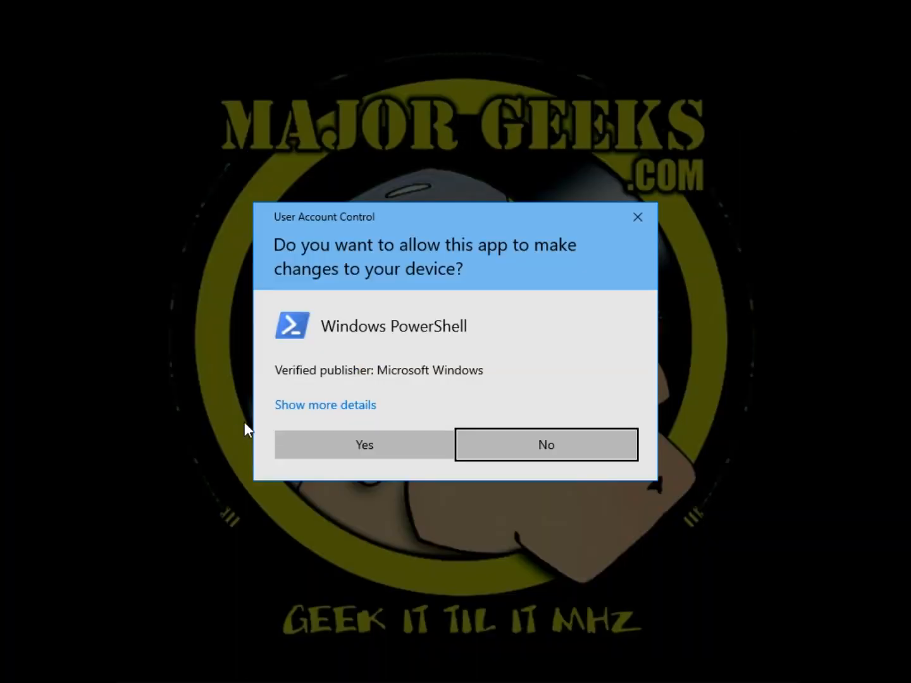
click(363, 444)
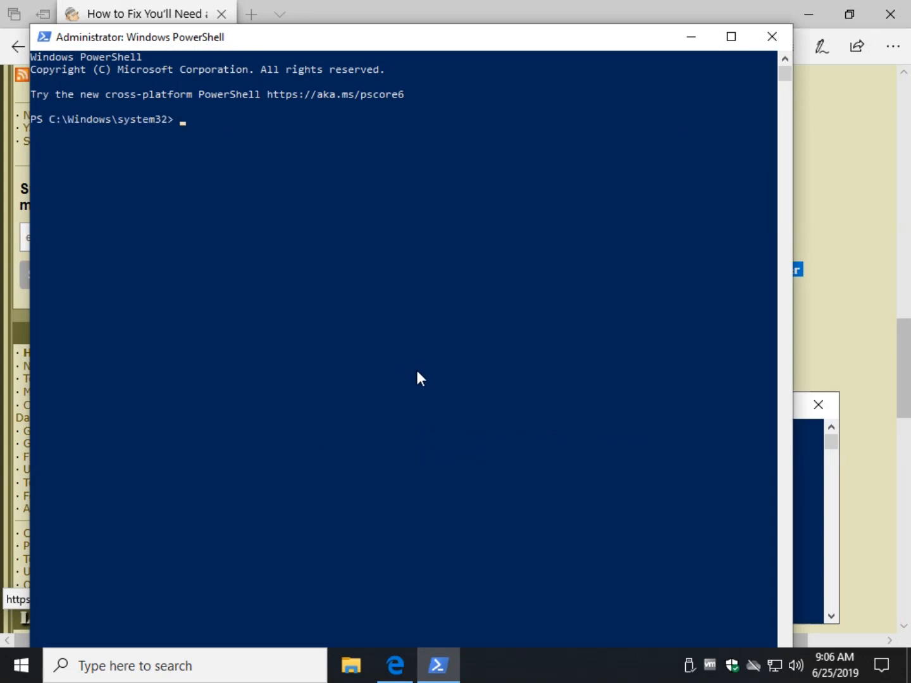
text(Get-AppXPackage -AllUsers | Foreach {Add-AppxPackage -DisableDevelopmentMode -Register "$($_.InstallLocation)\AppXManifest.xml"})
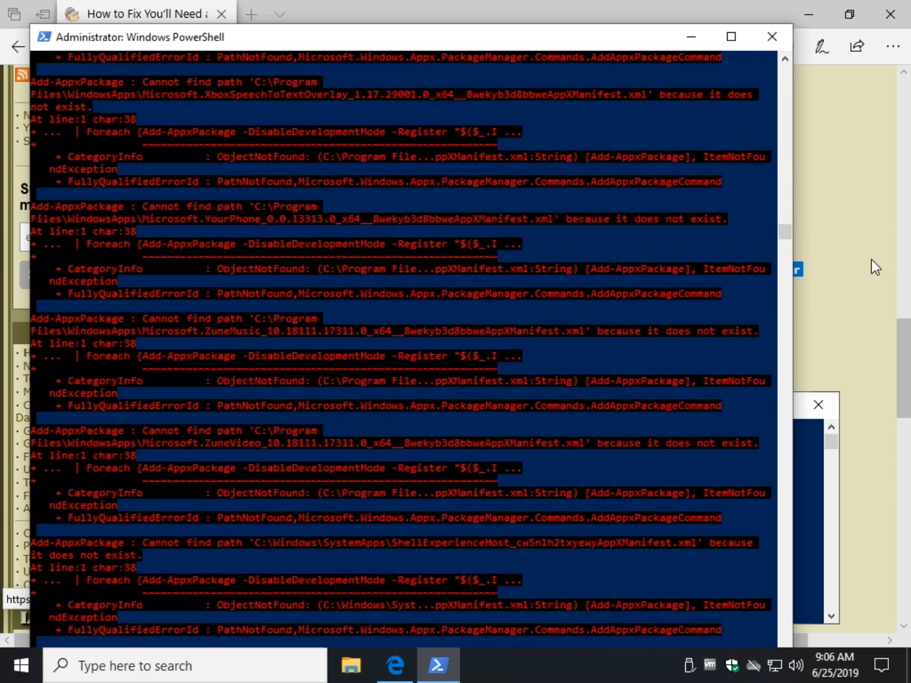
mouse_move(578, 321)
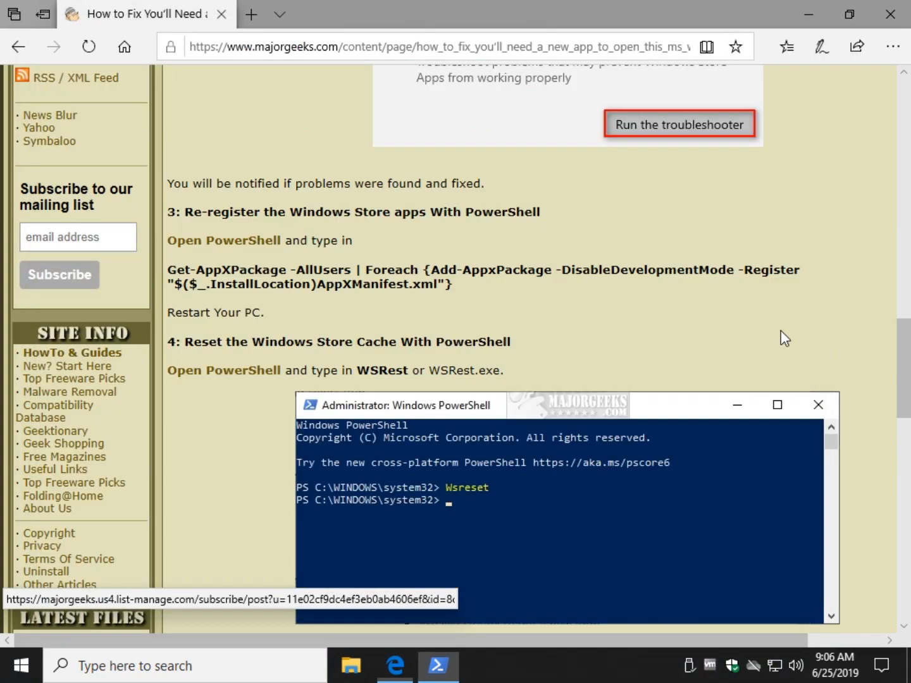
Run wsreset in PowerShell and close Microsoft Store once it opens.
scroll(down, 3)
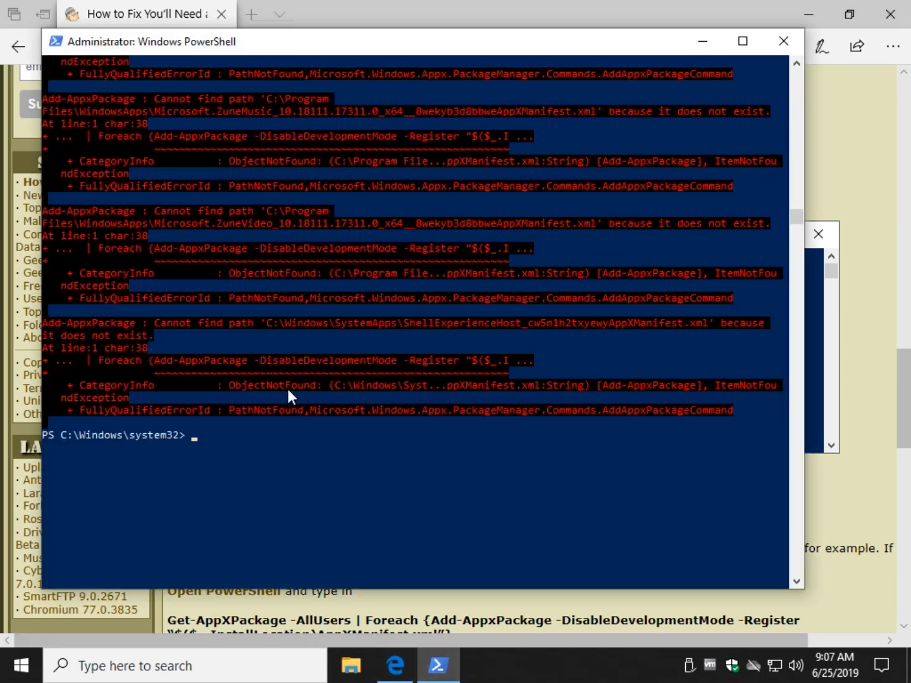
text(wsrese)
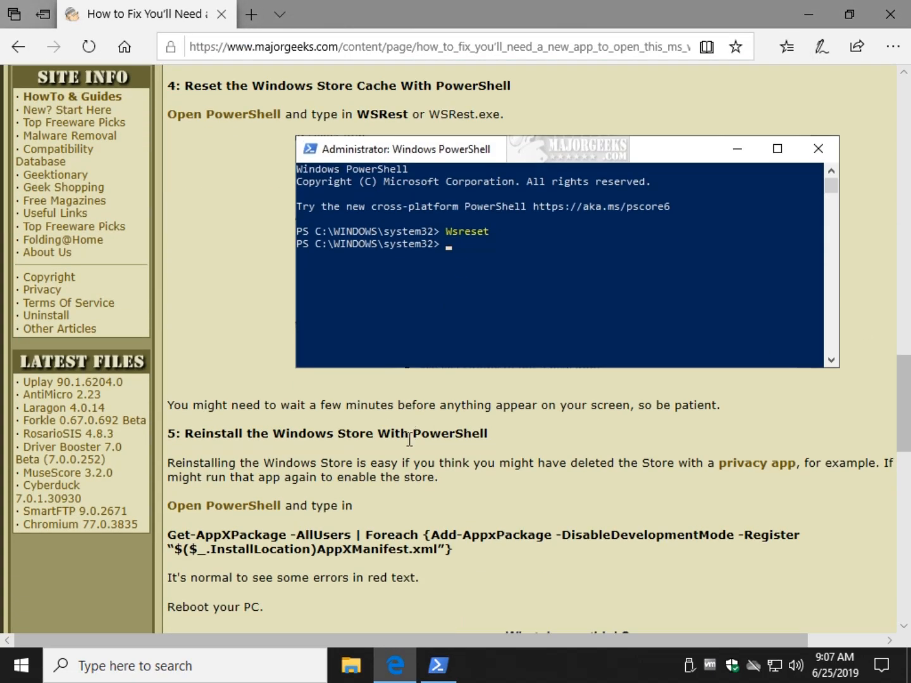
scroll(down, 3)
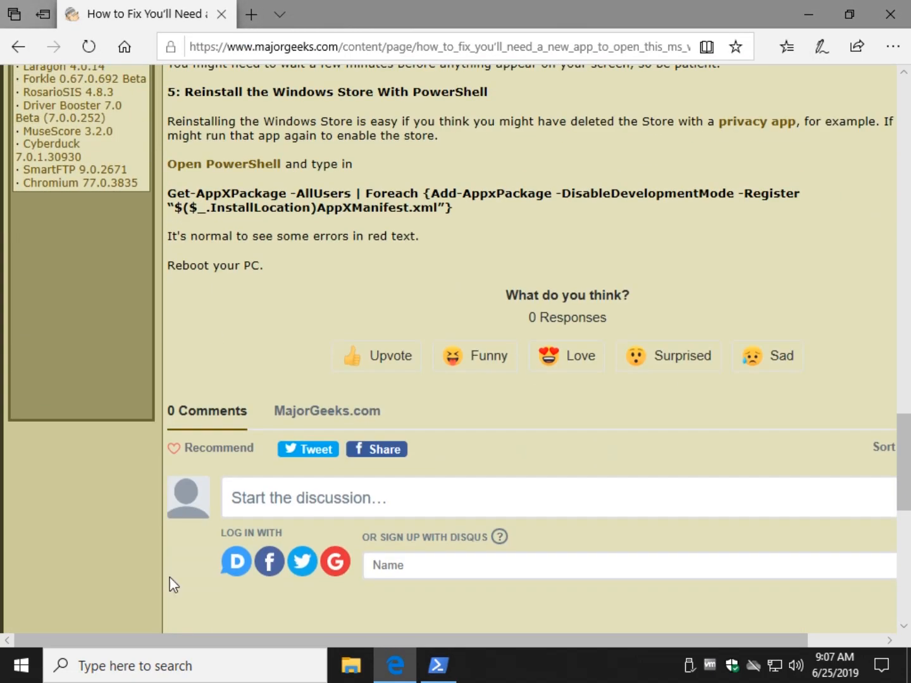
click(436, 664)
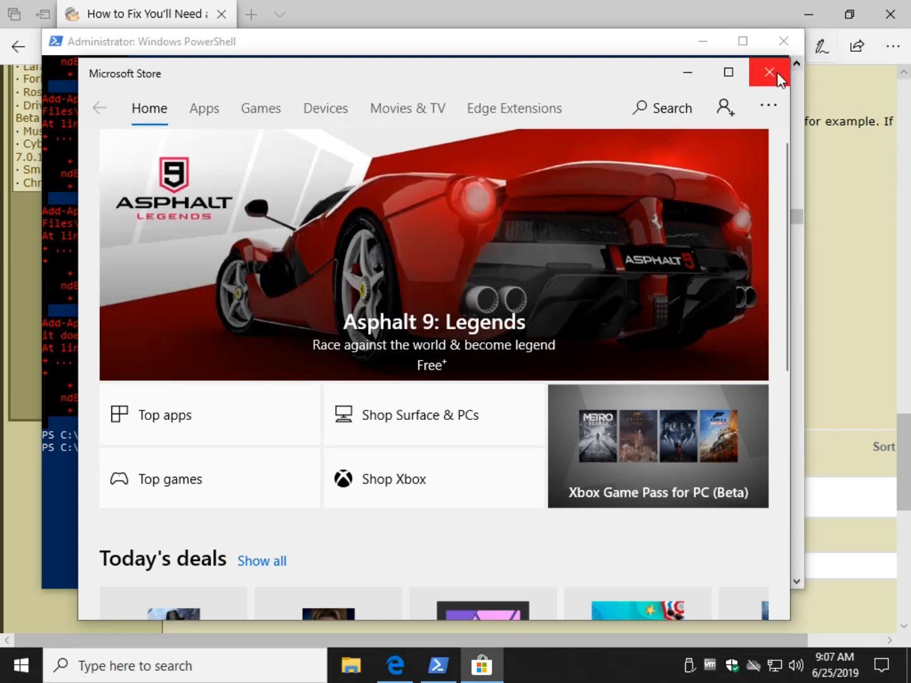
click(768, 73)
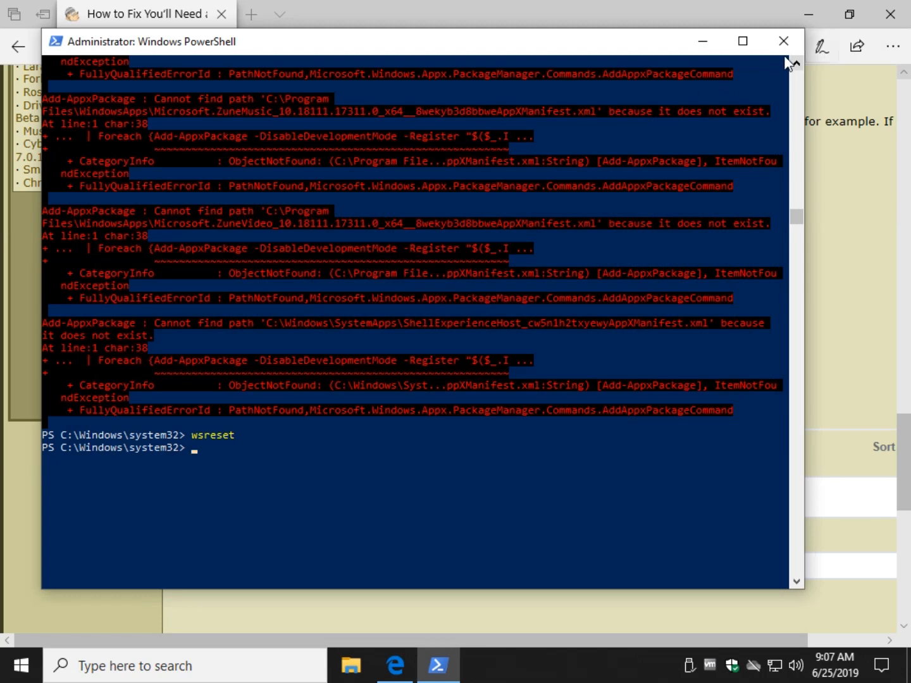
Copy the Get-AppXPackage re-registration command from the guide into the PowerShell prompt.
click(783, 41)
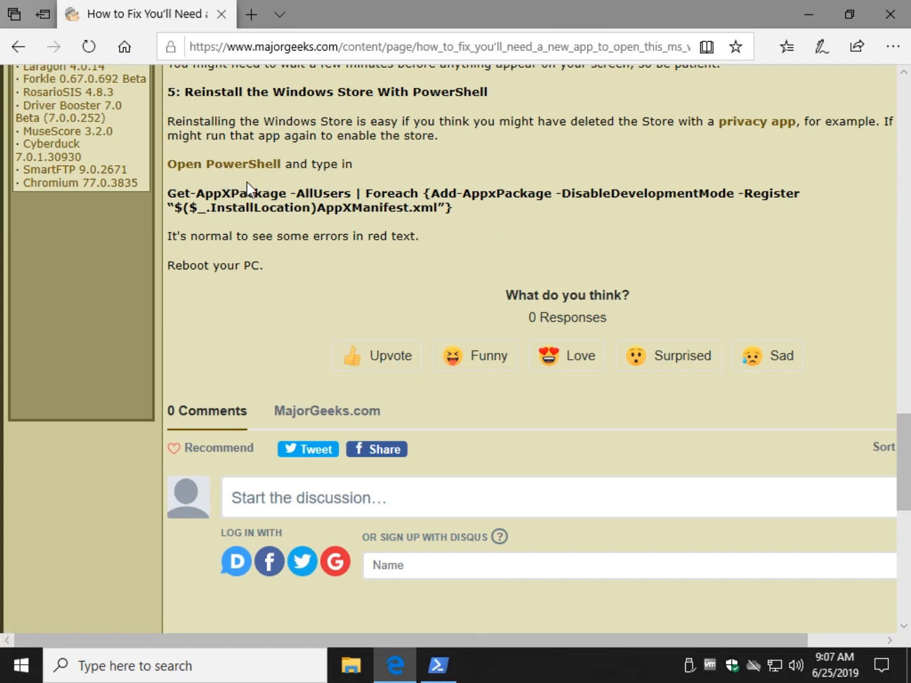
mouse_move(258, 188)
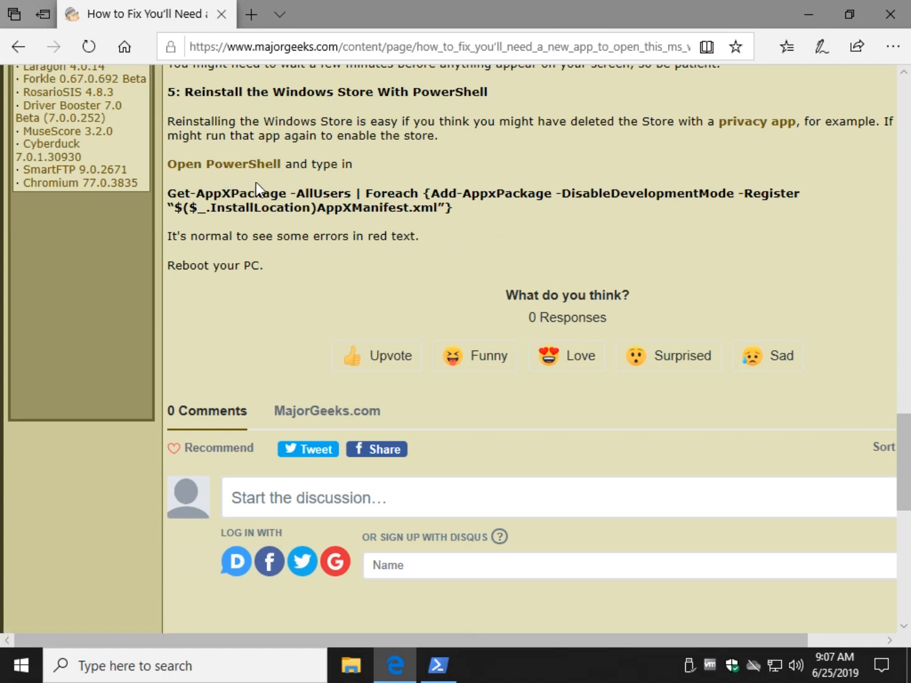
mouse_move(181, 201)
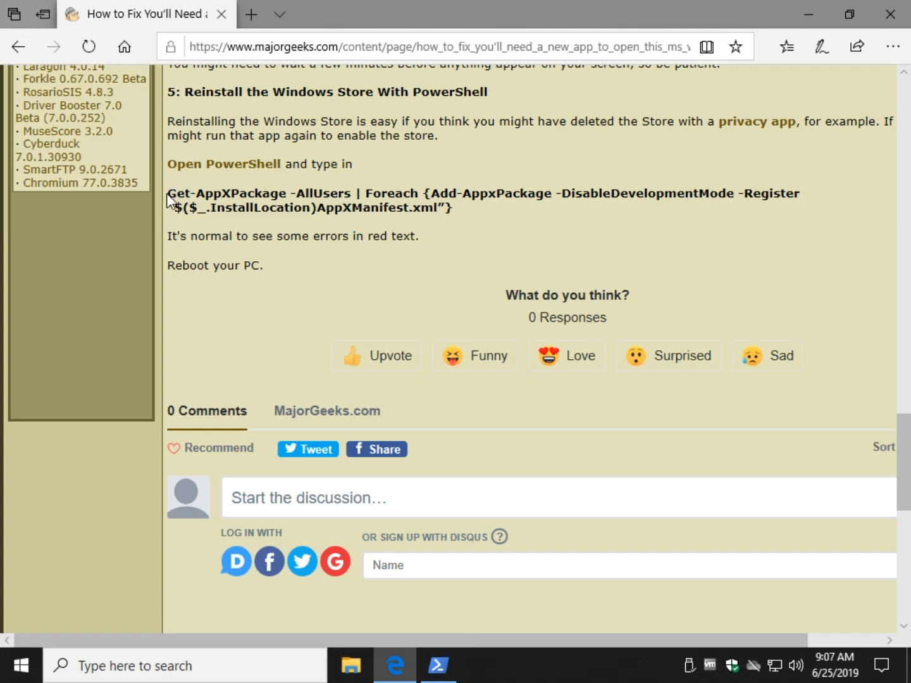
drag(168, 193, 452, 207)
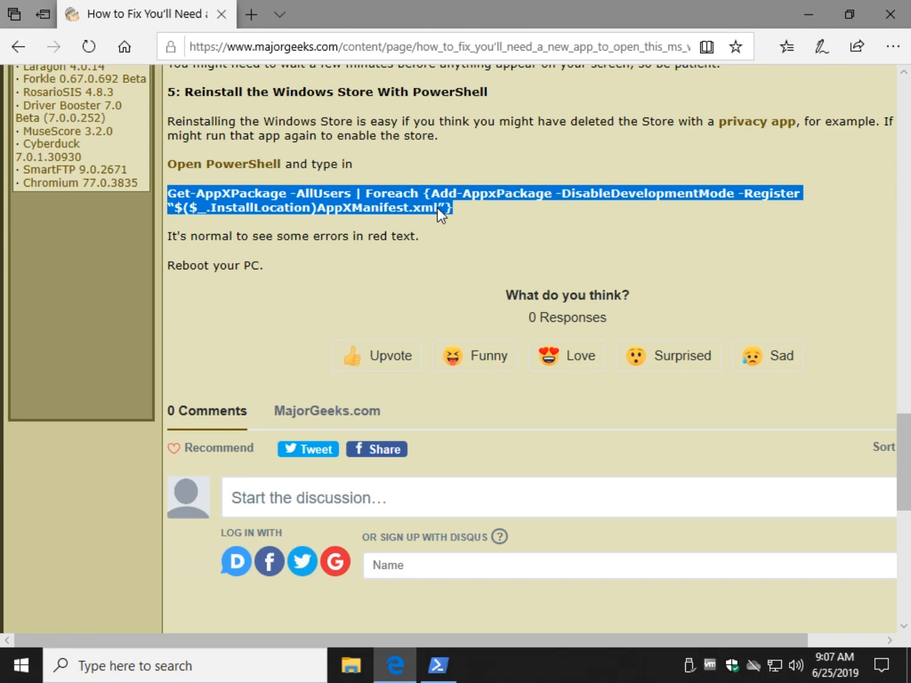
mouse_move(451, 227)
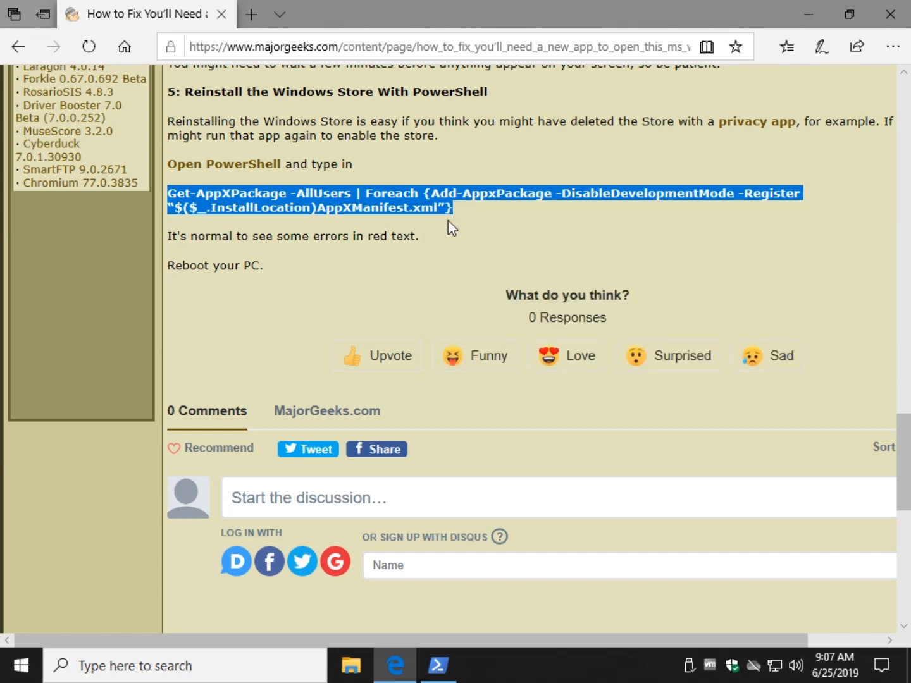
click(438, 664)
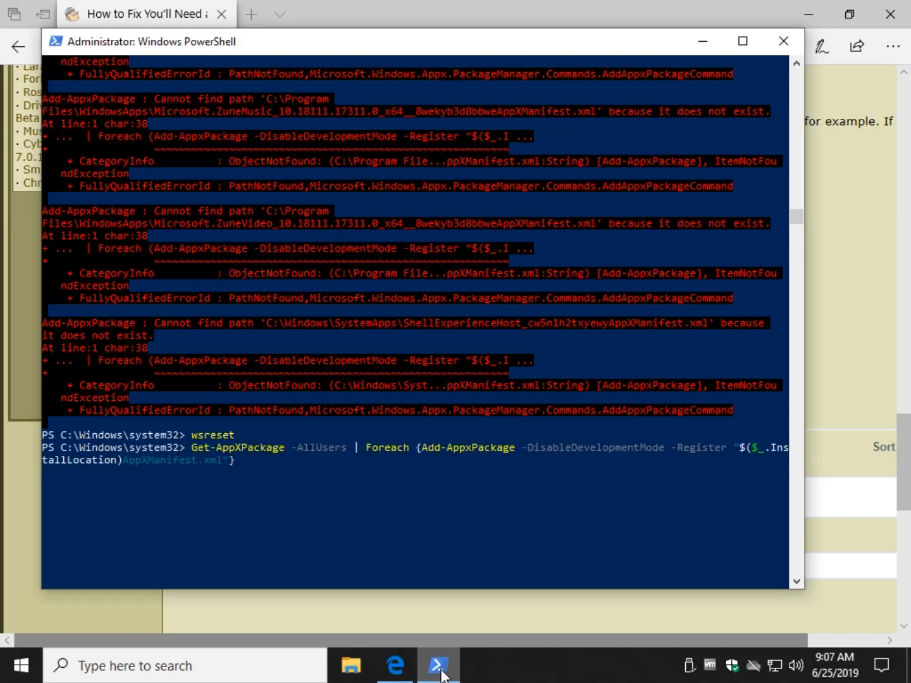
scroll(down, 3)
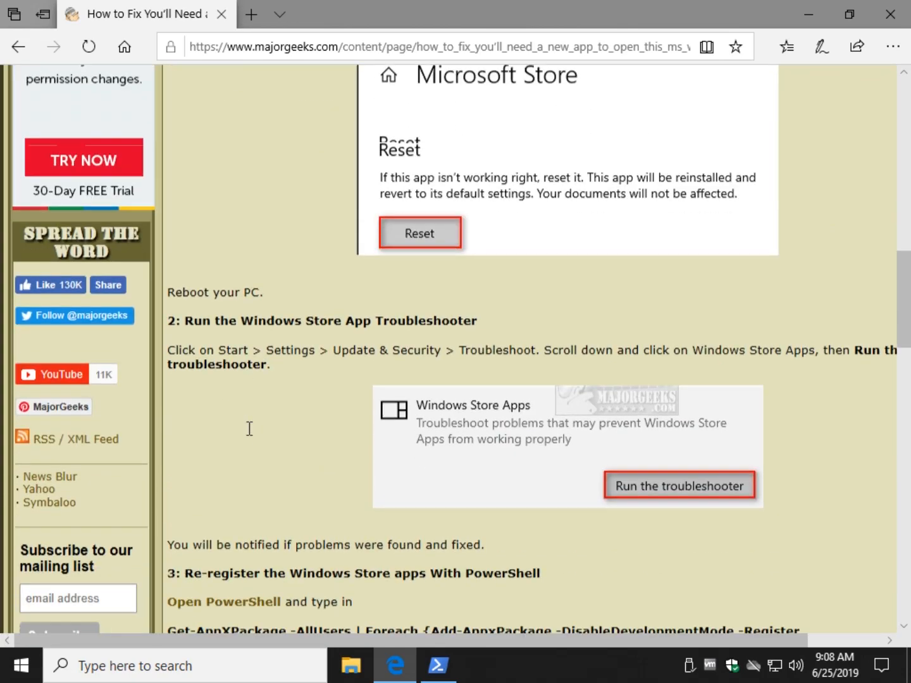
Scroll through the MajorGeeks guide from the top to its end, past step 5.
scroll(down, 3)
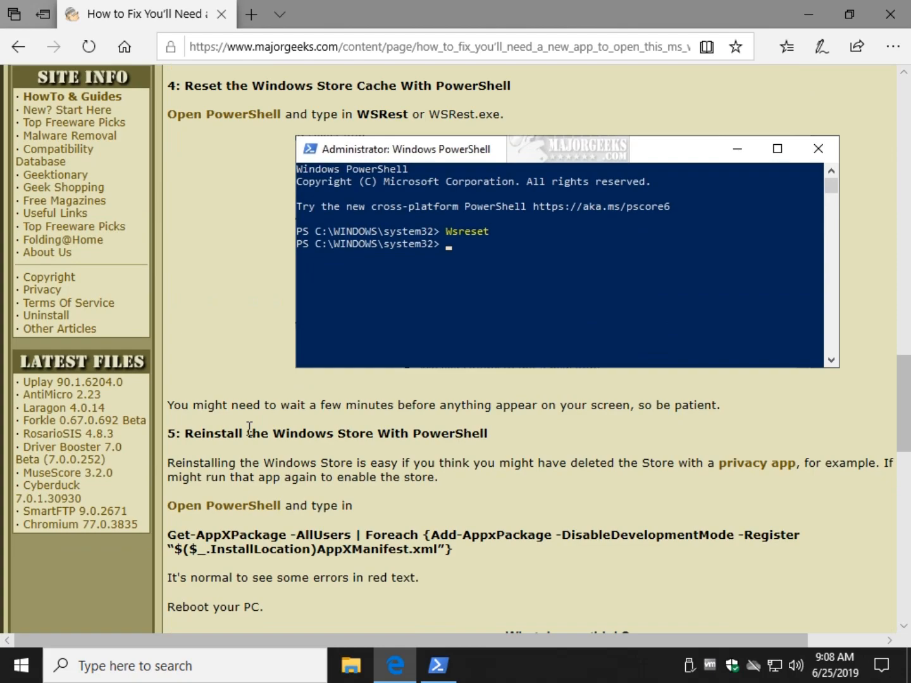
scroll(up, 3)
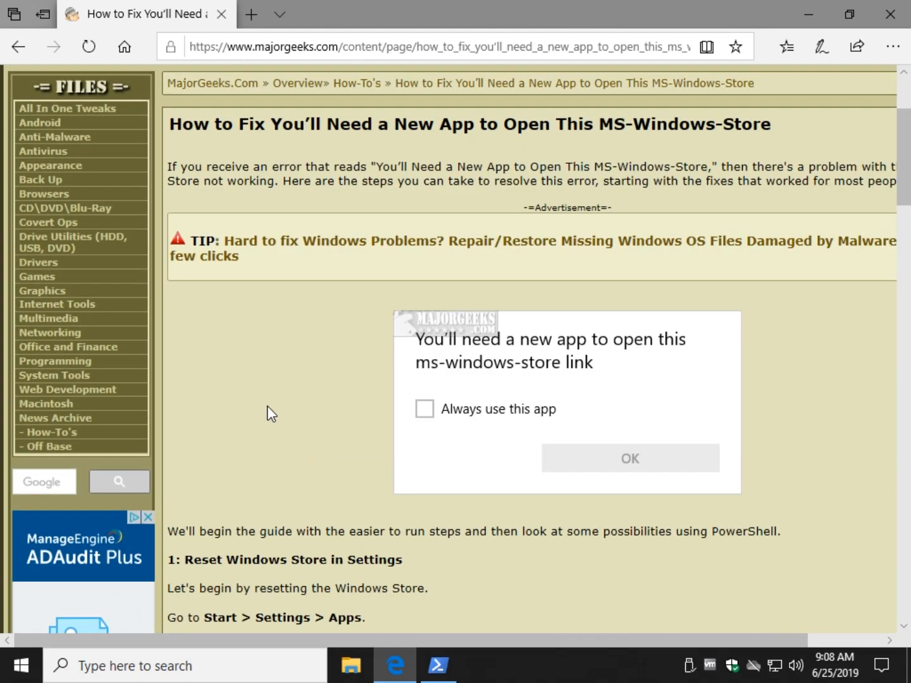
scroll(down, 3)
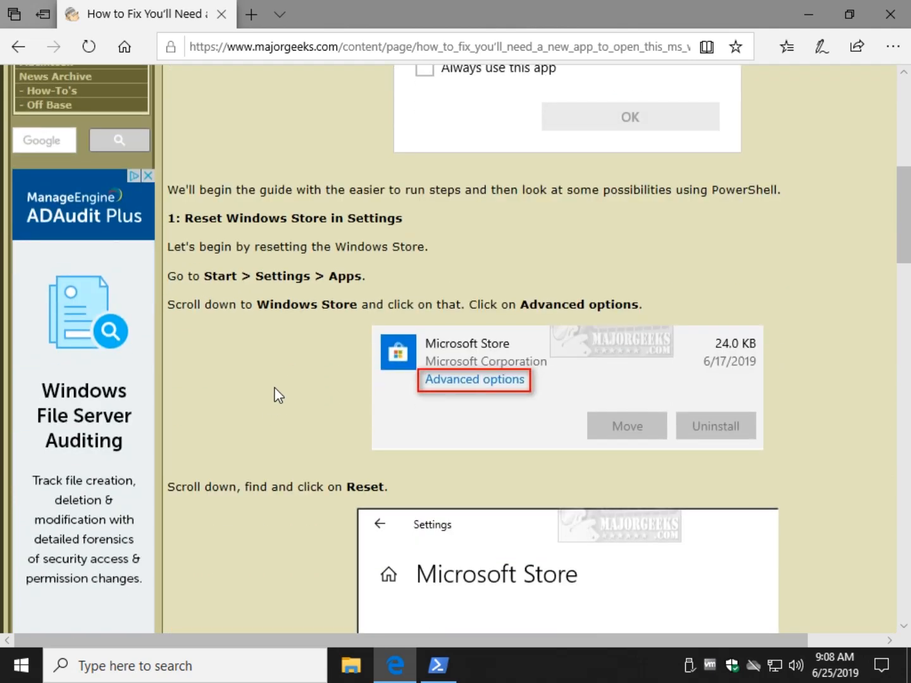
scroll(down, 3)
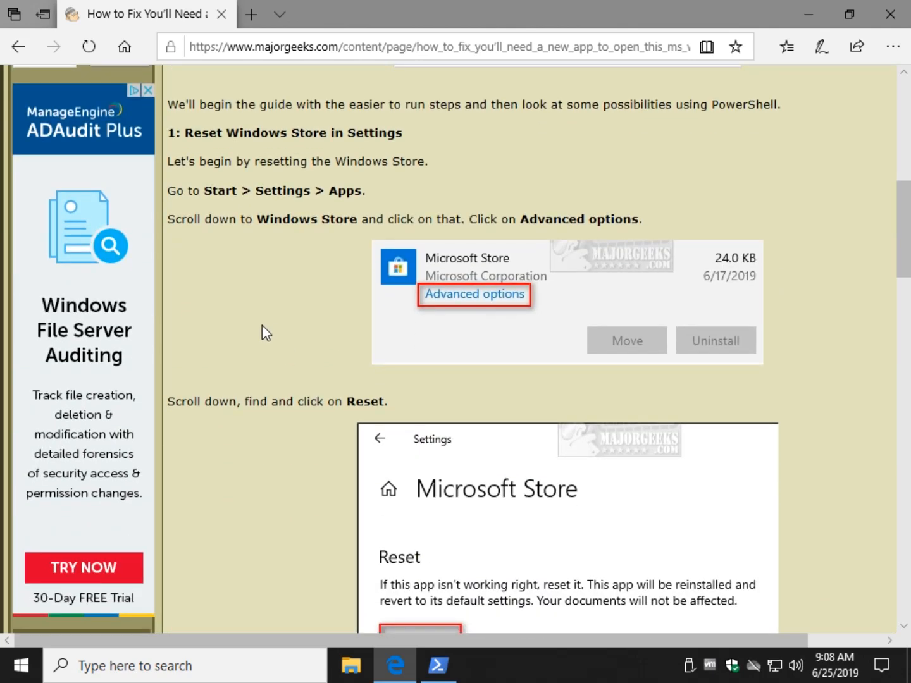
scroll(down, 3)
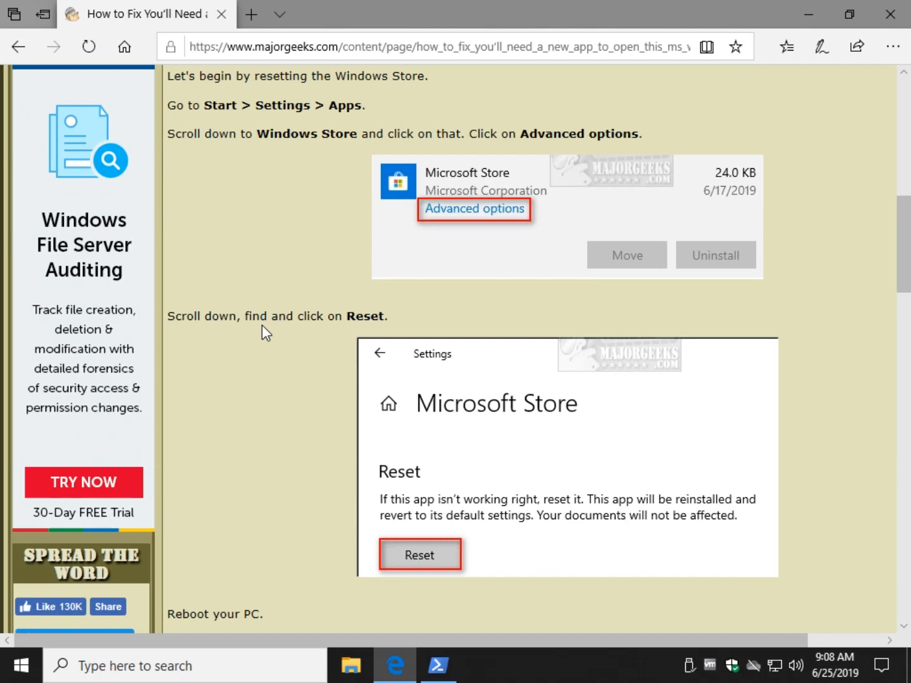
scroll(down, 3)
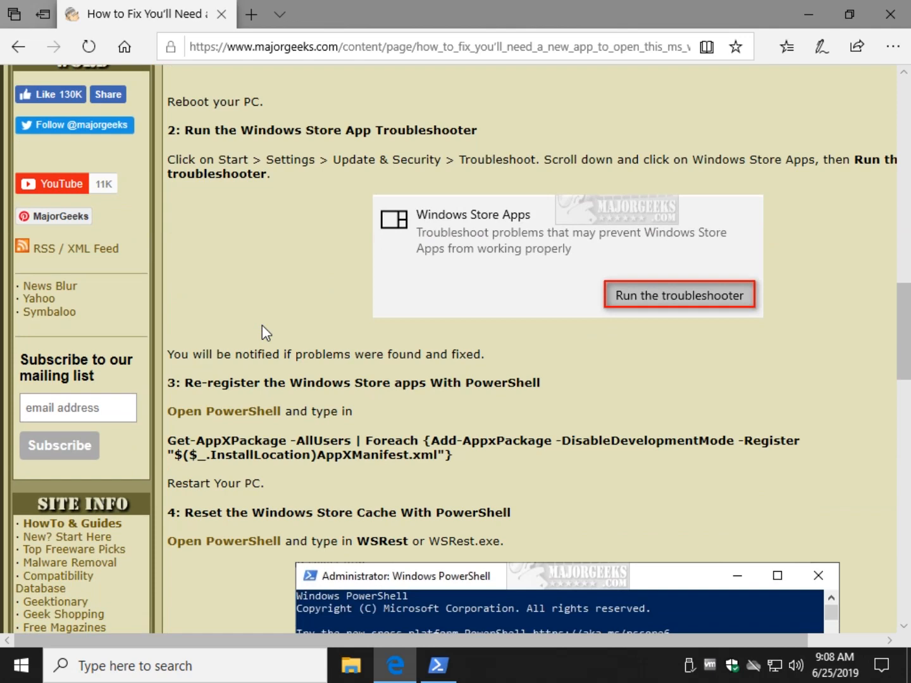
mouse_move(410, 305)
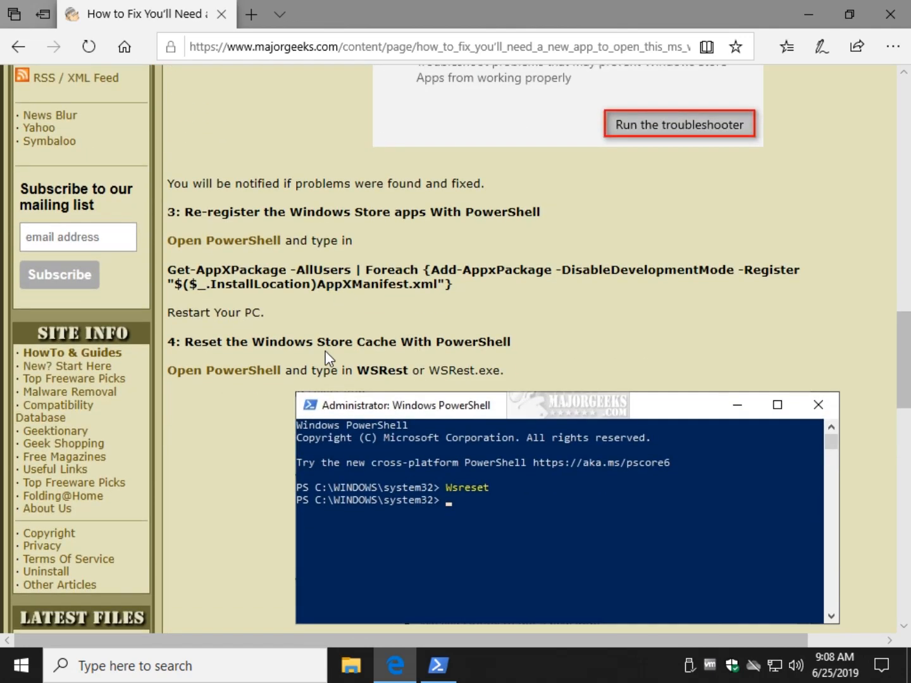
scroll(down, 3)
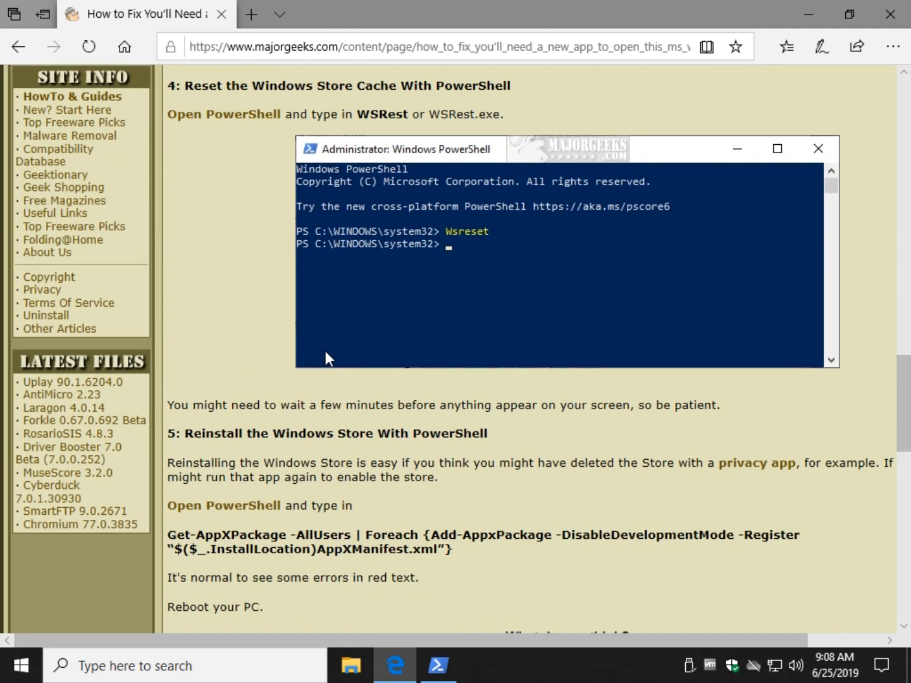
scroll(down, 3)
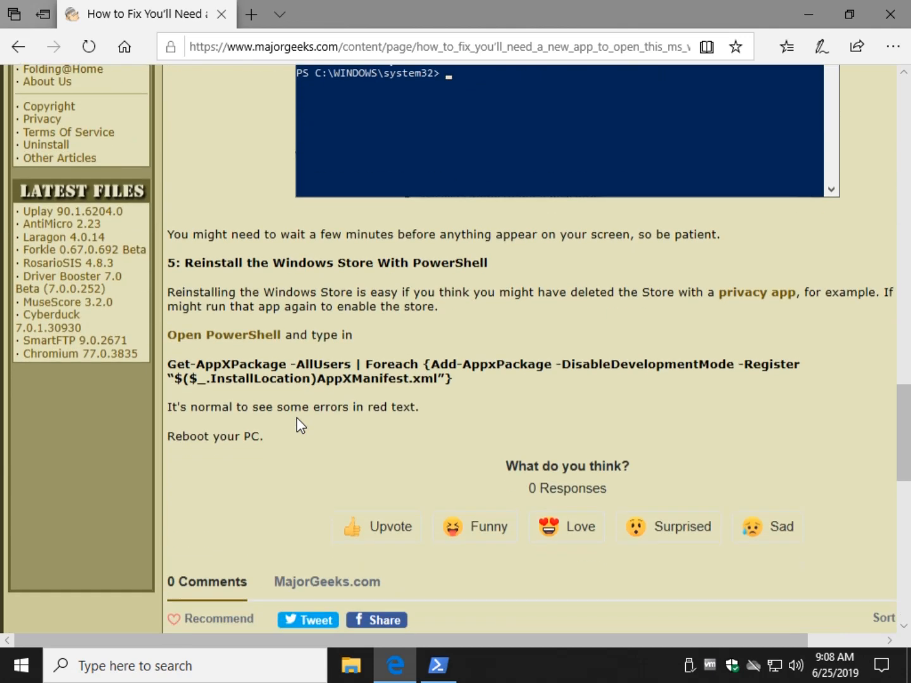